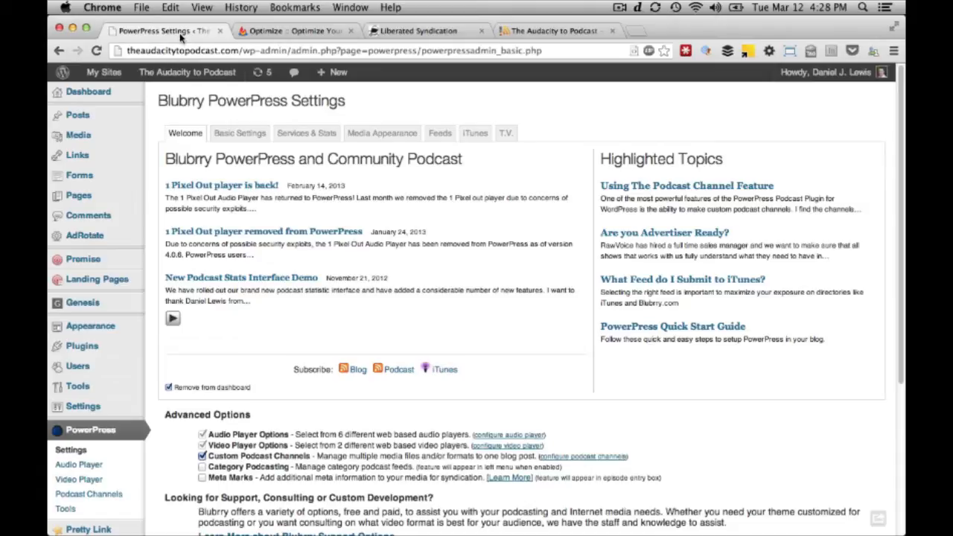
{"action": "mouse_move", "coordinate": [446, 118]}
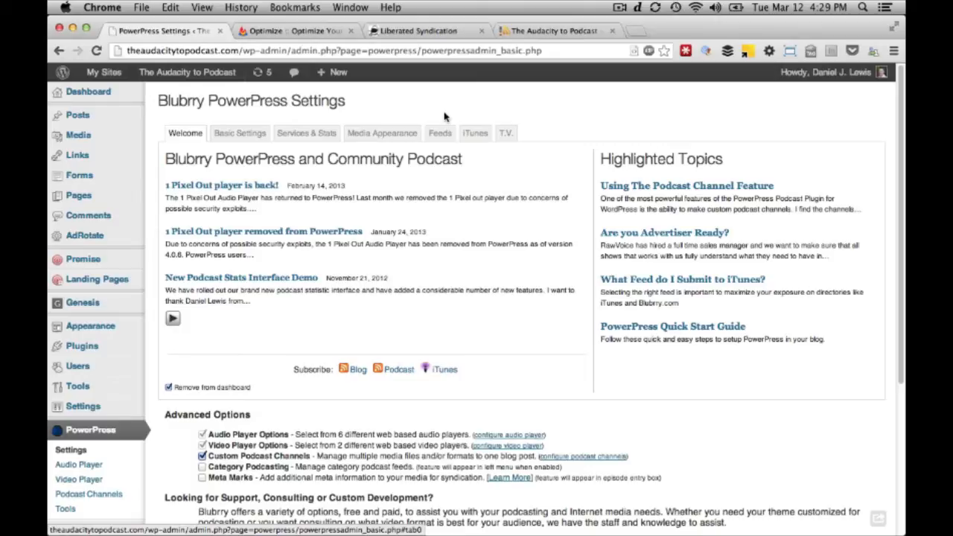
Open PowerPress's Feeds tab to show Feed Settings and the RSS2 Image address
{"action": "left_click", "coordinate": [439, 133]}
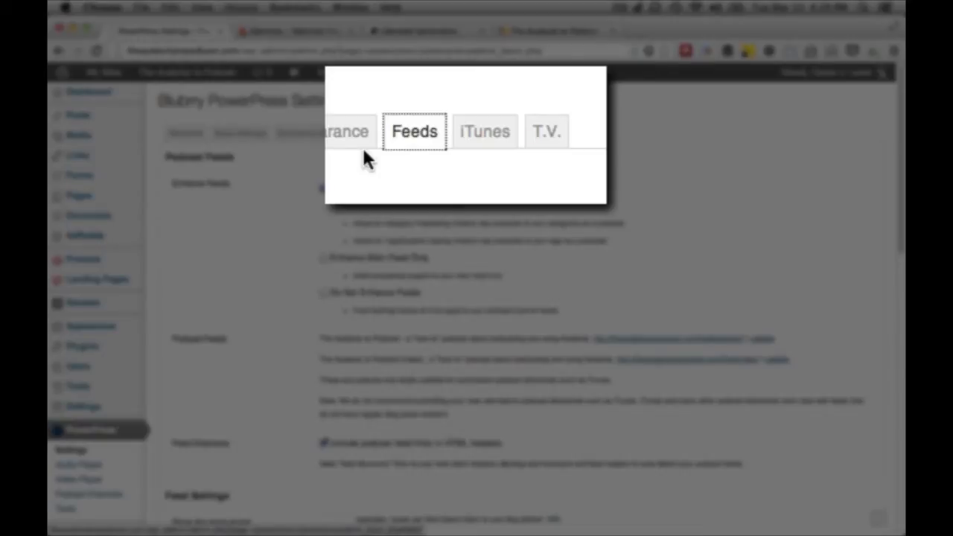
{"action": "left_click", "coordinate": [440, 133]}
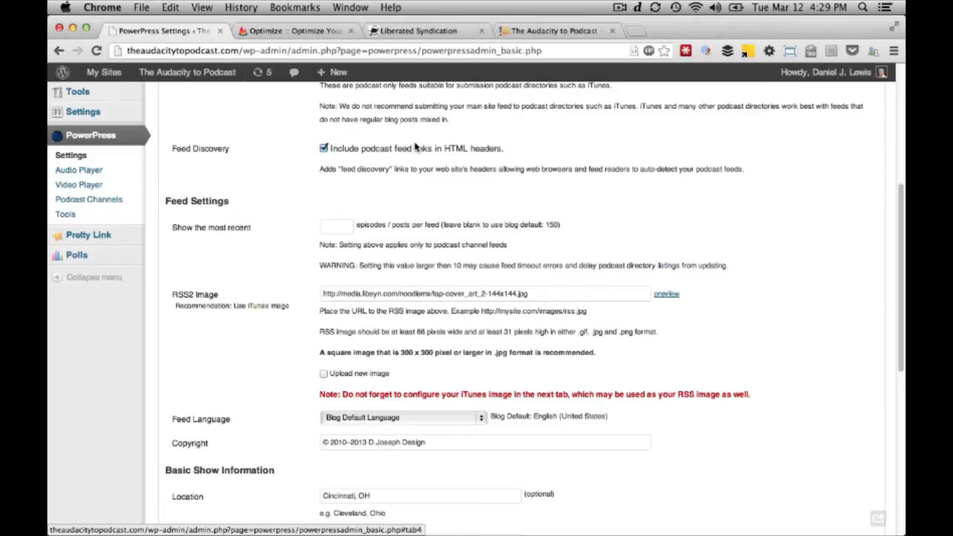
{"action": "mouse_move", "coordinate": [269, 301]}
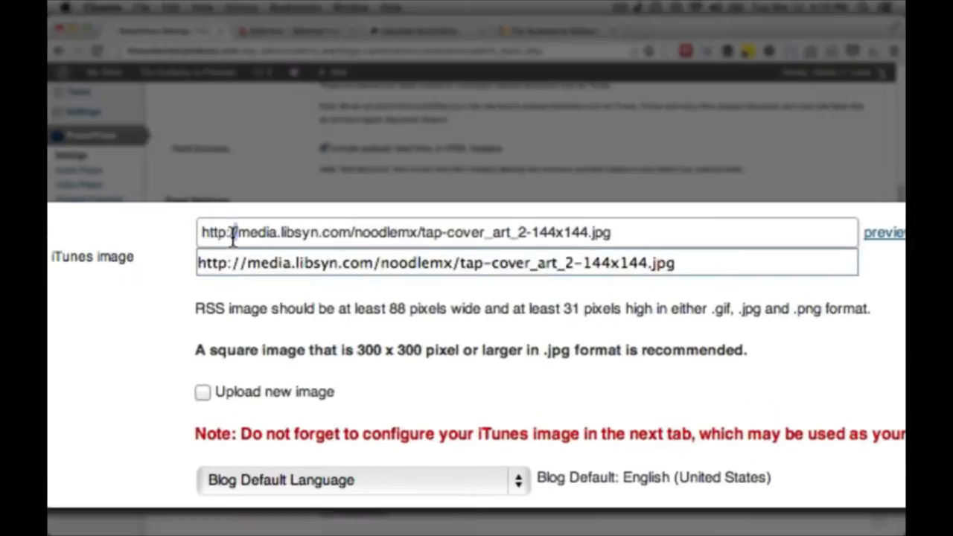
Select the RSS2 image URL and enable 'Upload new image' in PowerPress, dismissing the file picker
{"action": "triple_click", "coordinate": [406, 232]}
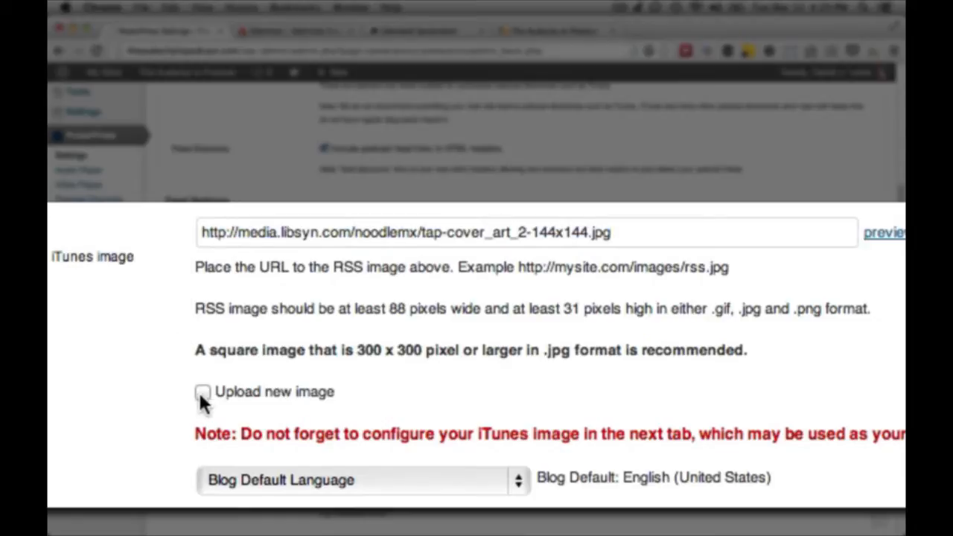
{"action": "left_click", "coordinate": [202, 392]}
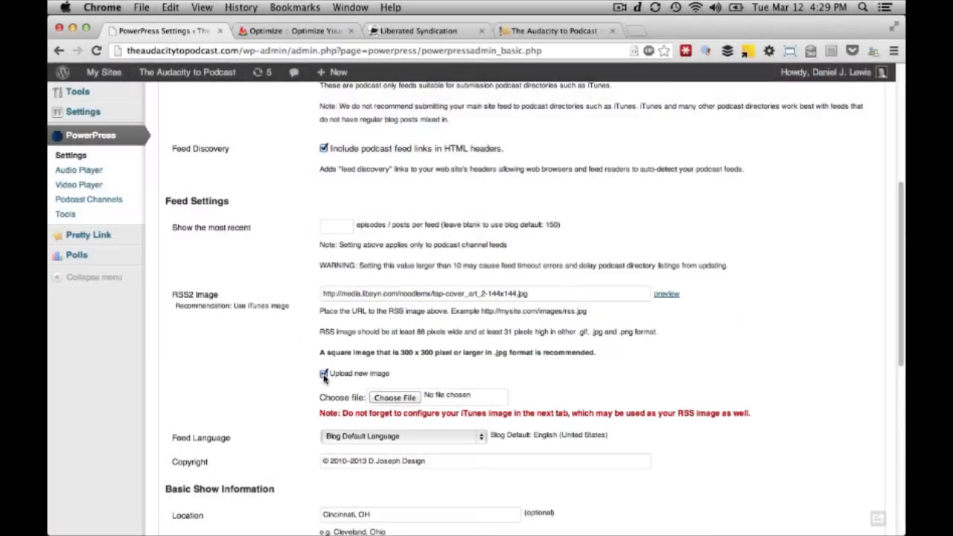
{"action": "left_click", "coordinate": [394, 397]}
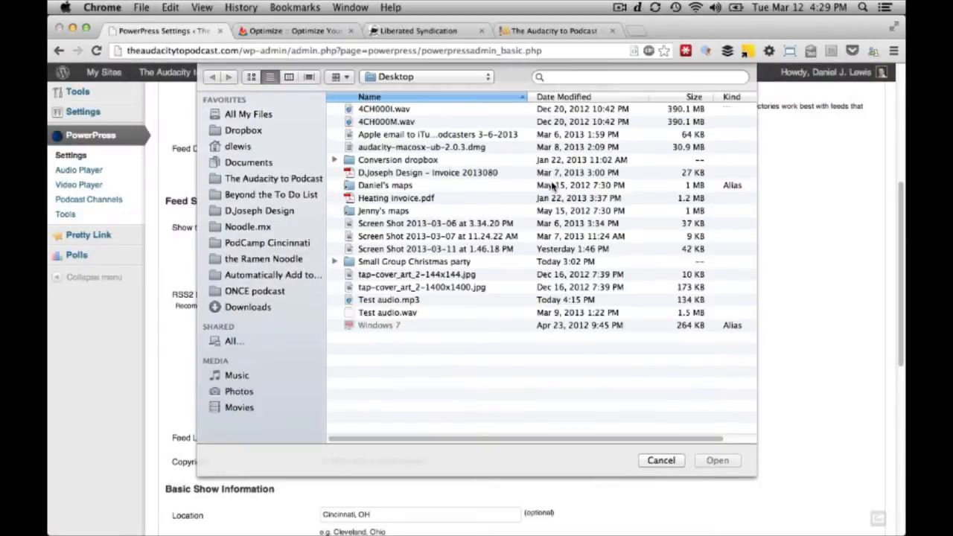
{"action": "left_click", "coordinate": [661, 460]}
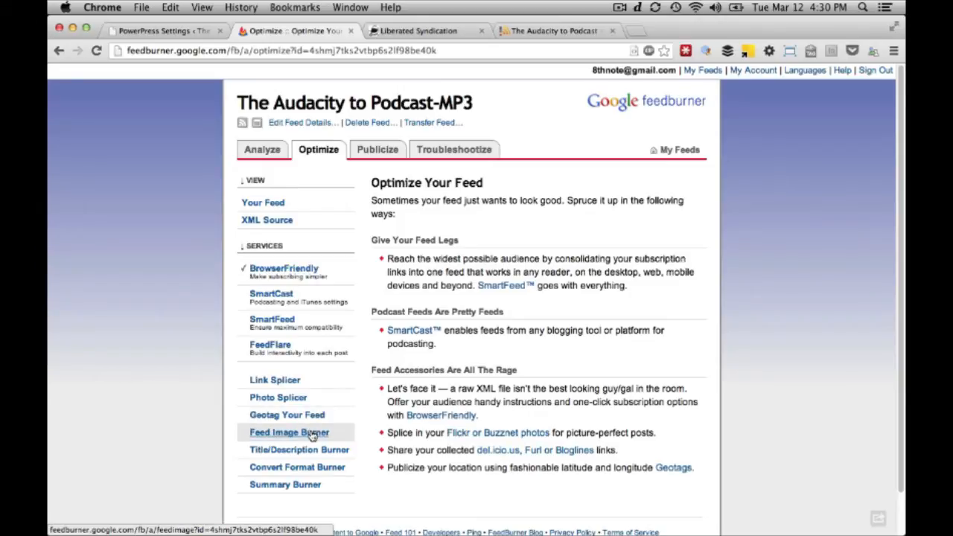
Activate Feed Image Burner using the 144x144 Libsyn cover art URL, titled 'The Audacity to Podcast'
{"action": "left_click", "coordinate": [289, 432]}
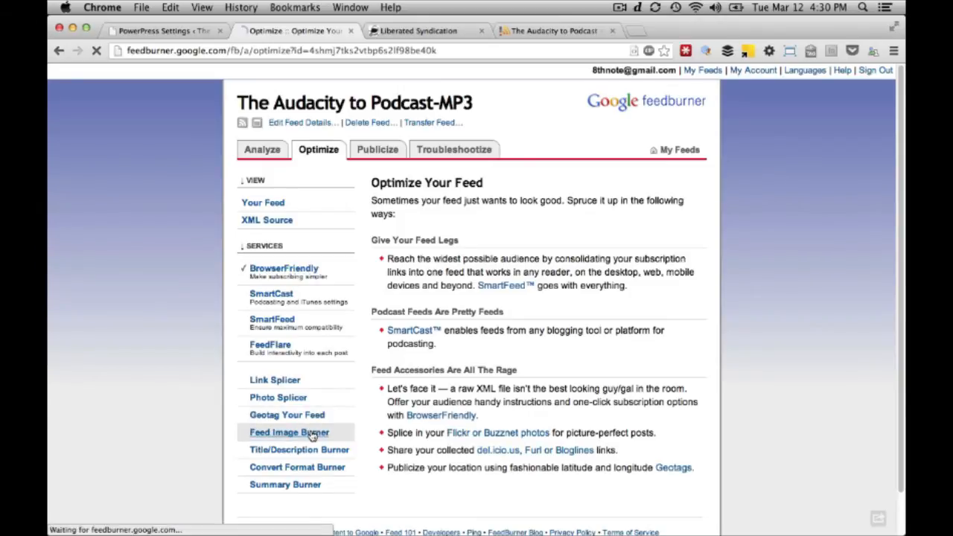
{"action": "left_click", "coordinate": [289, 432]}
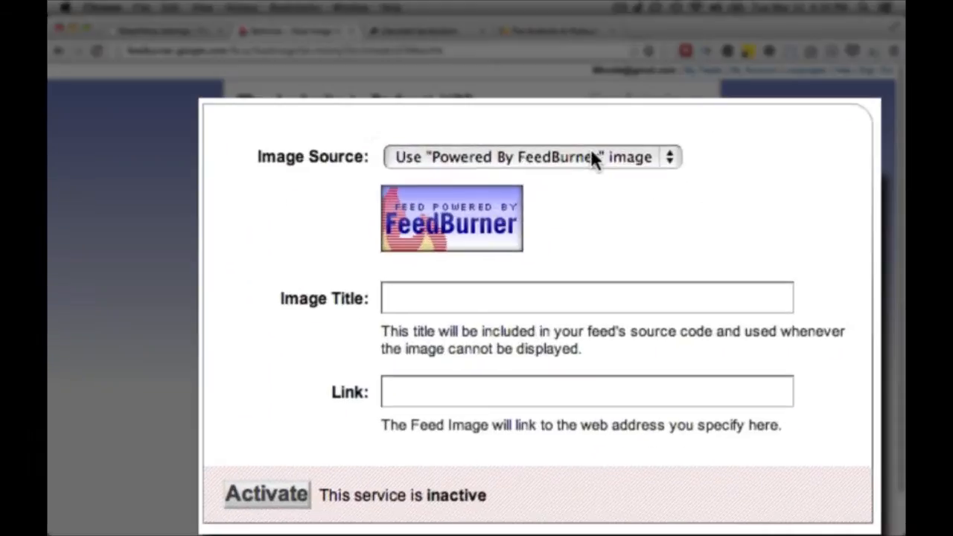
{"action": "left_click", "coordinate": [530, 156]}
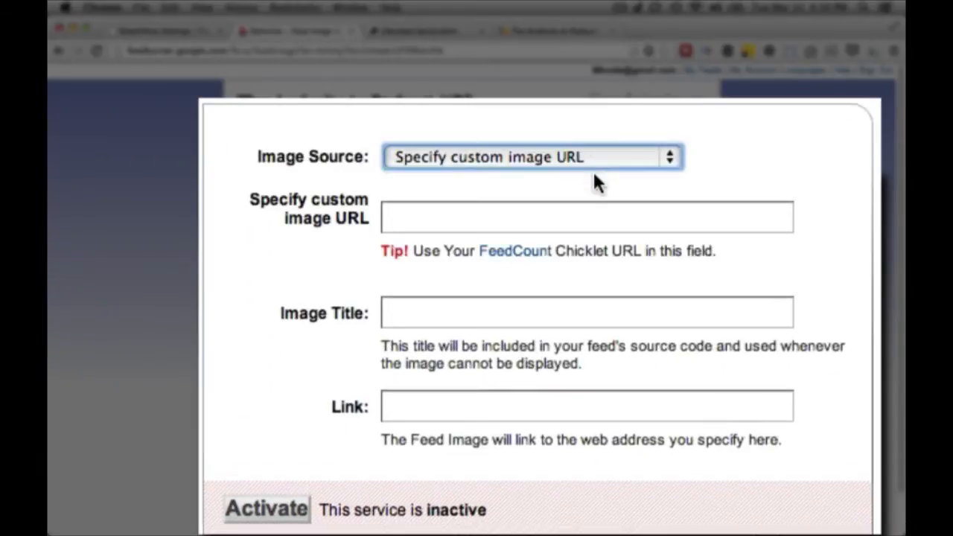
{"action": "left_click", "coordinate": [588, 216]}
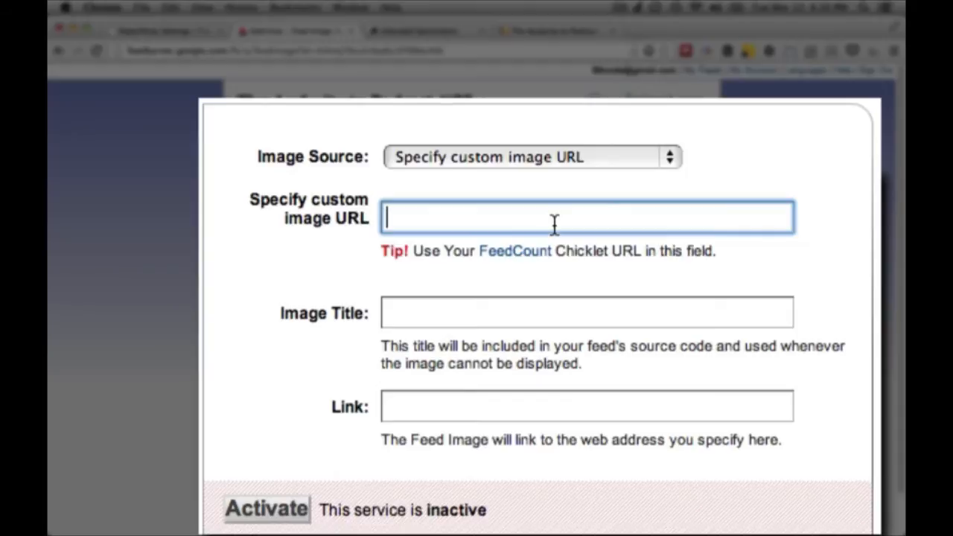
{"action": "type", "text": "http://media.libsyn.com/noodlemx/tap-cover_art_2-144x144.jpg"}
{"action": "left_click", "coordinate": [586, 312]}
{"action": "type", "text": "The Audacity to Podcast"}
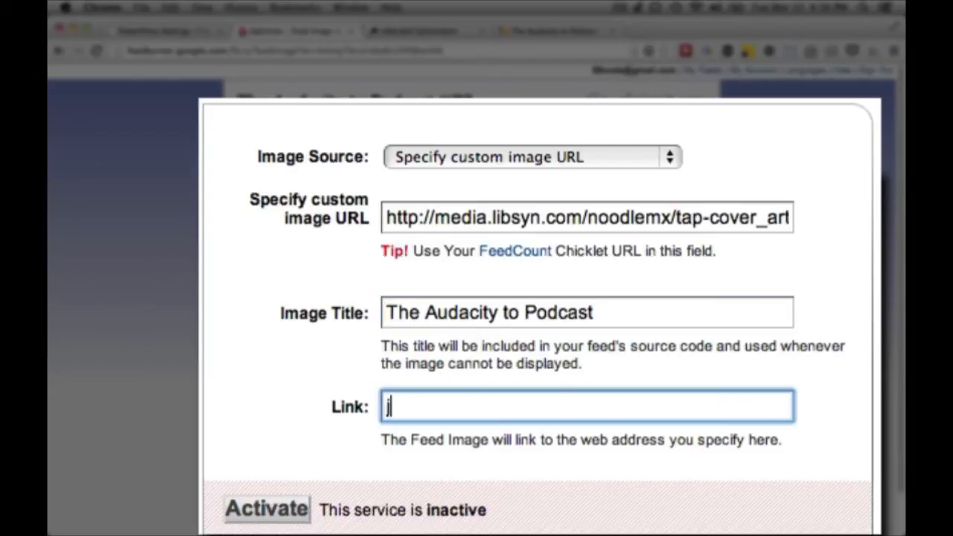
{"action": "type", "text": "http://theaudacitytopodcast.com"}
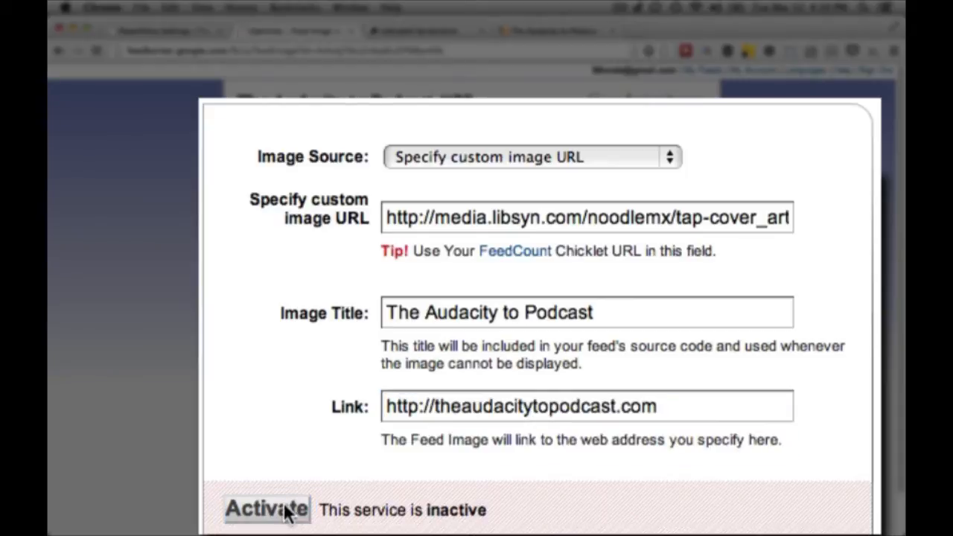
{"action": "left_click", "coordinate": [266, 509]}
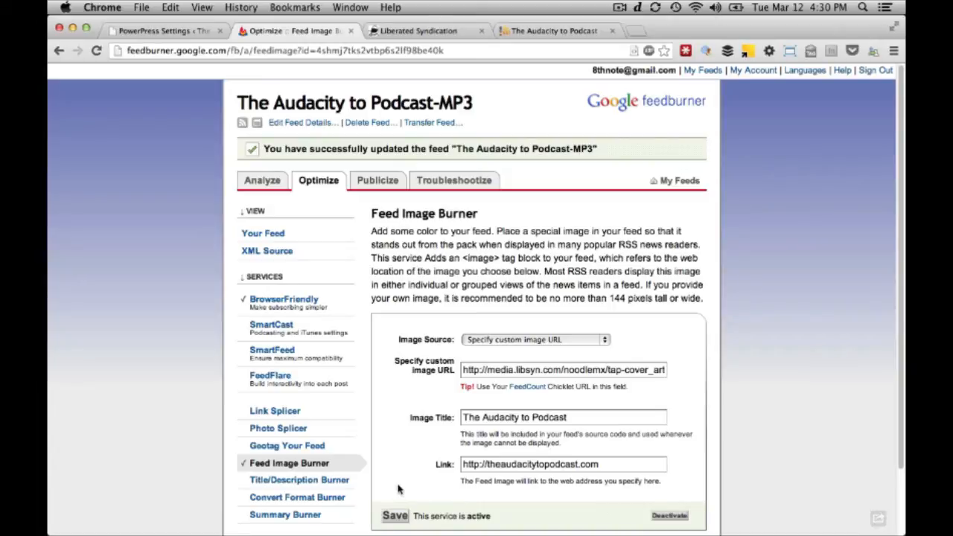
{"action": "mouse_move", "coordinate": [400, 468]}
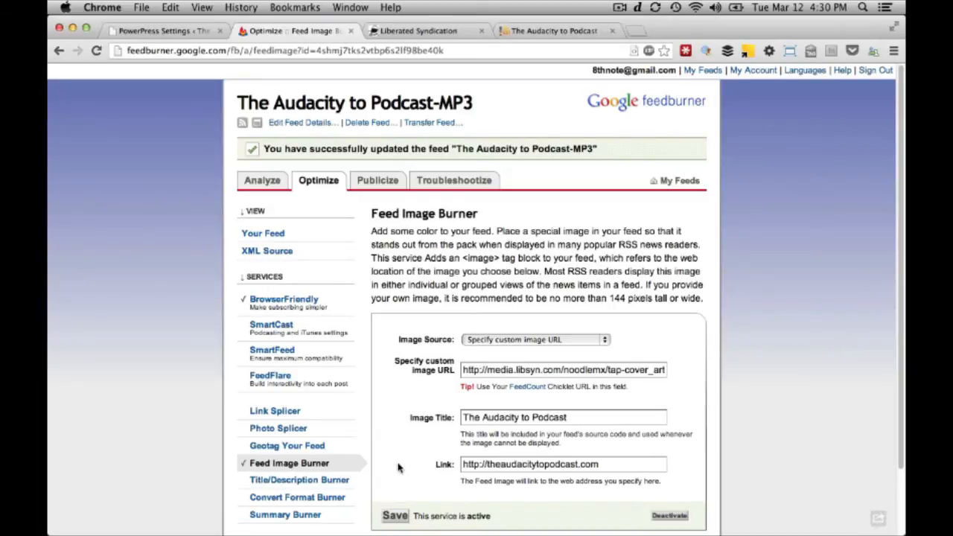
Upload The Audacity to Podcast cover as the Libsyn show artwork, replacing the Noodle.mx logo
{"action": "left_click", "coordinate": [417, 31]}
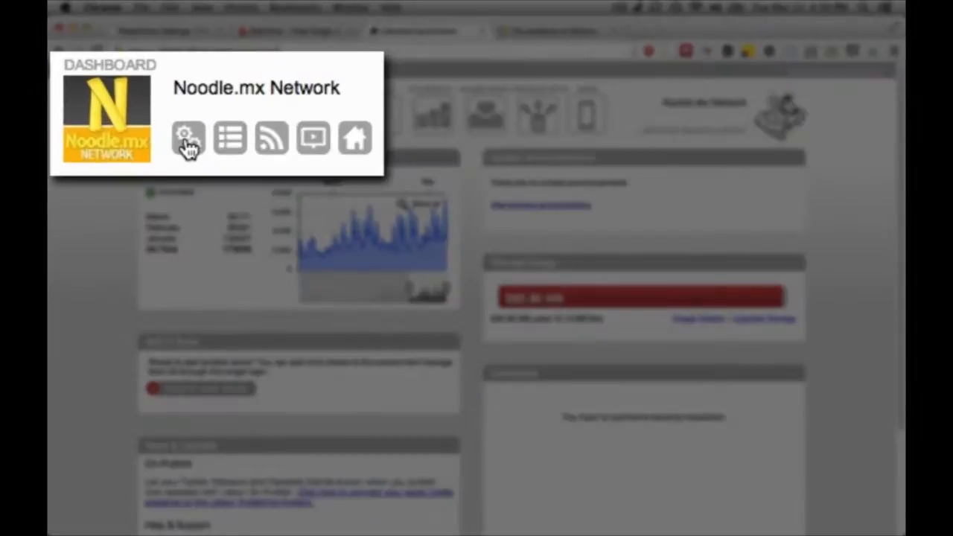
{"action": "mouse_move", "coordinate": [187, 138]}
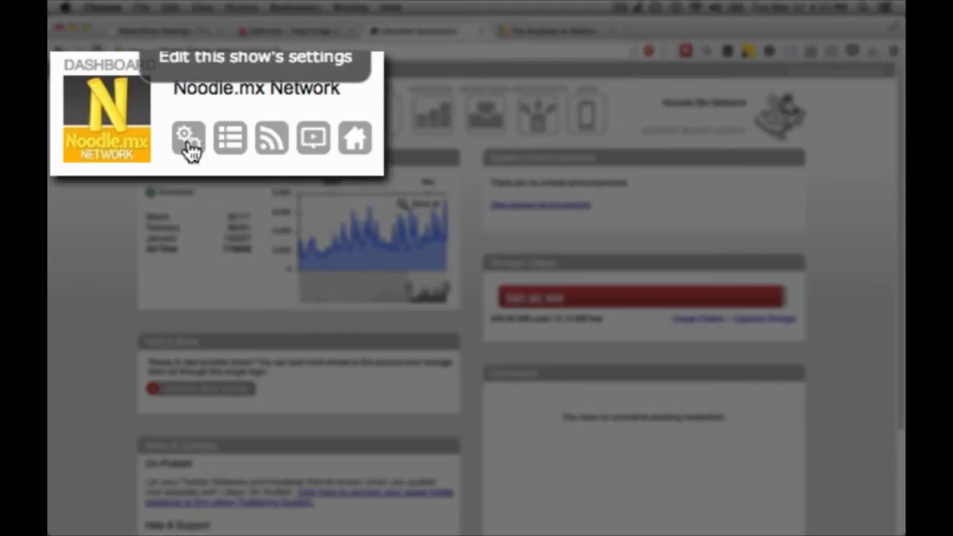
{"action": "left_click", "coordinate": [187, 138]}
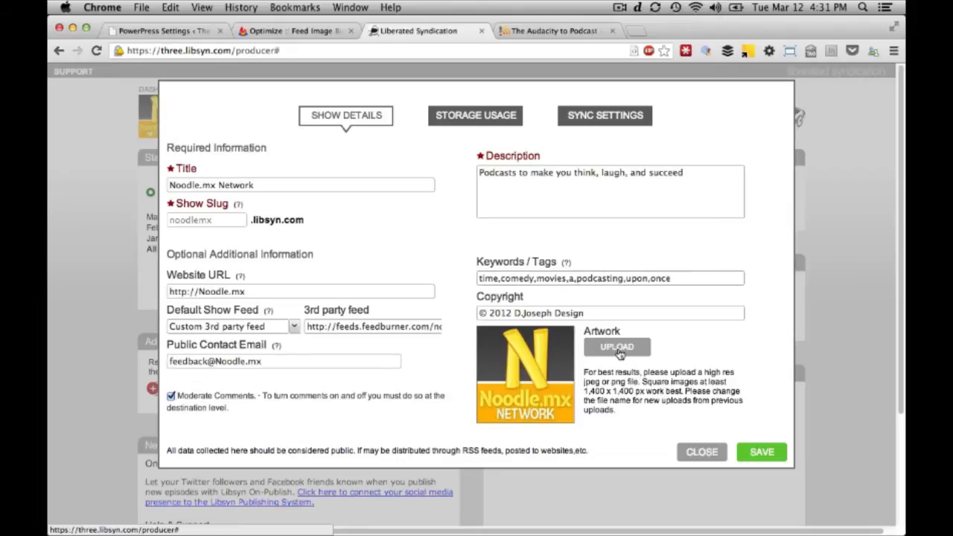
{"action": "left_click", "coordinate": [616, 347]}
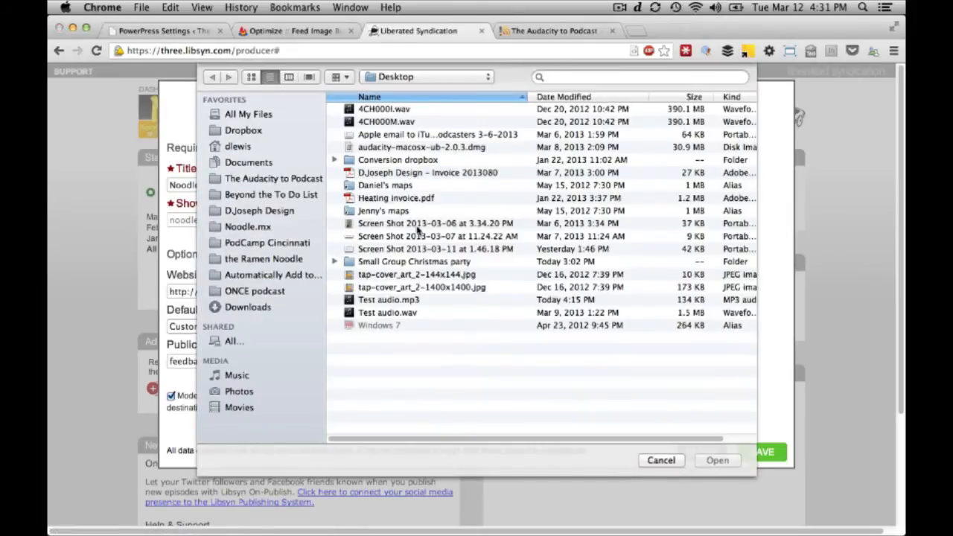
{"action": "left_click", "coordinate": [660, 460]}
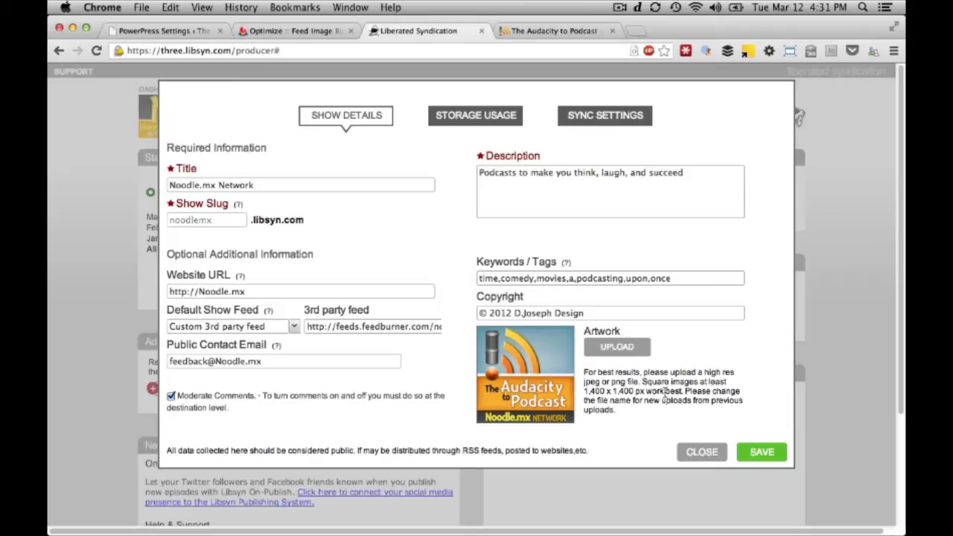
{"action": "mouse_move", "coordinate": [761, 452]}
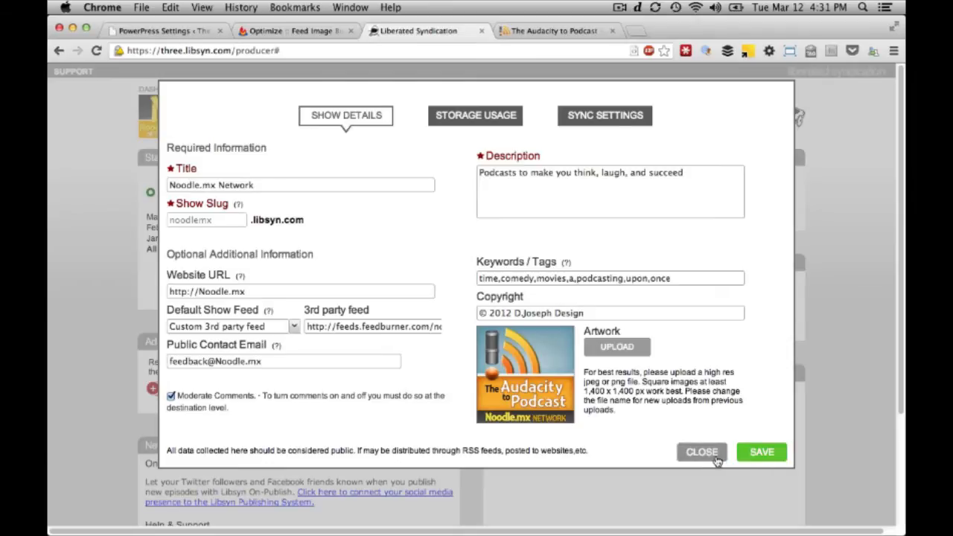
{"action": "left_click", "coordinate": [164, 30]}
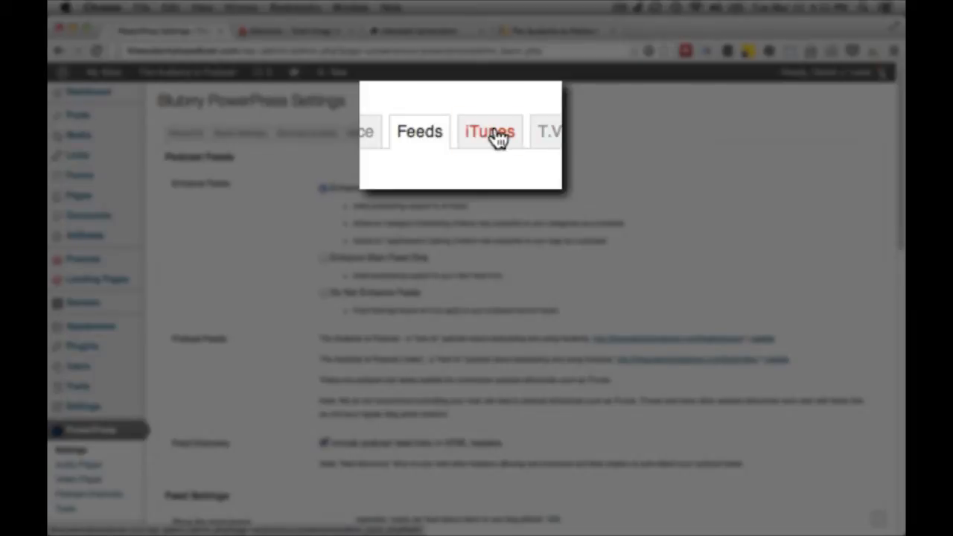
Enable 'Upload new image' in PowerPress's iTunes settings, cancelling the file picker
{"action": "left_click", "coordinate": [490, 132]}
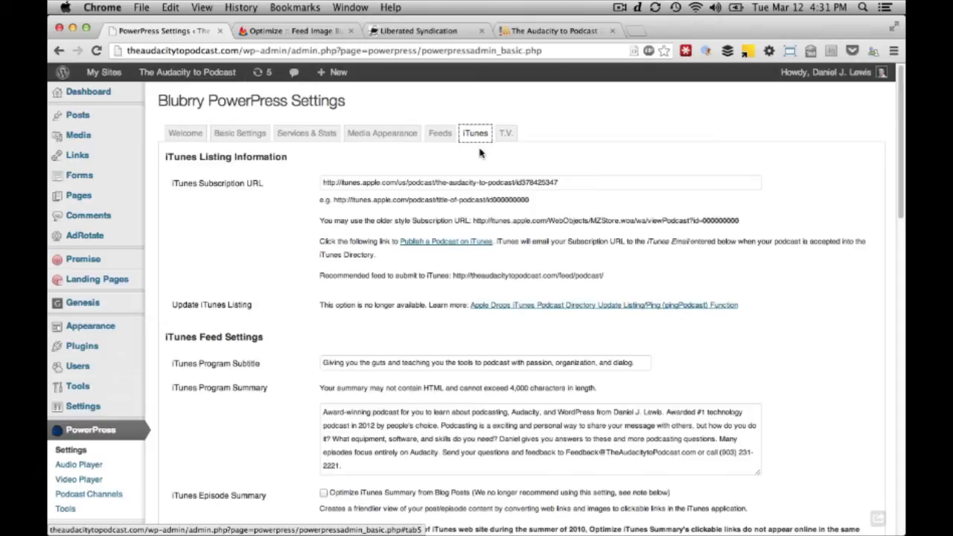
{"action": "scroll", "scroll_direction": "down", "scroll_amount": 3}
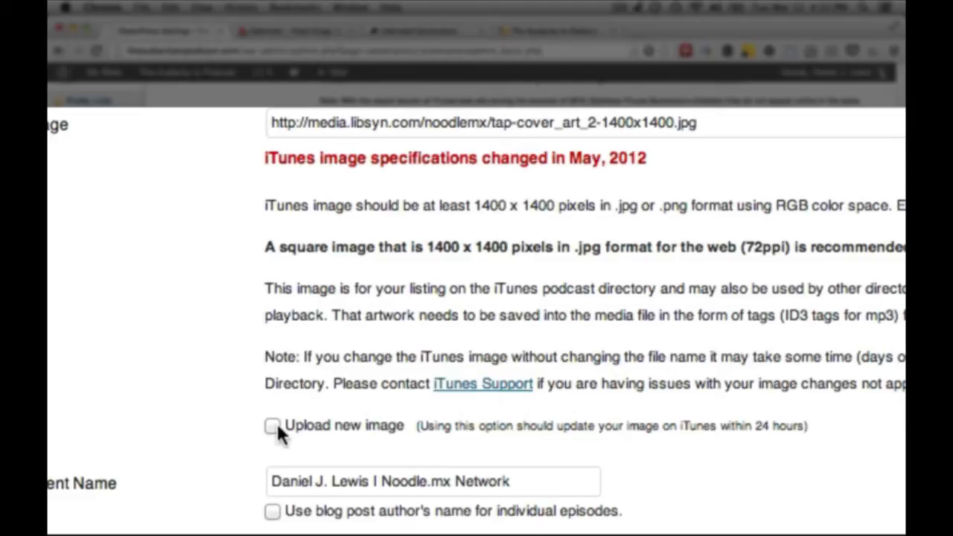
{"action": "left_click", "coordinate": [272, 425]}
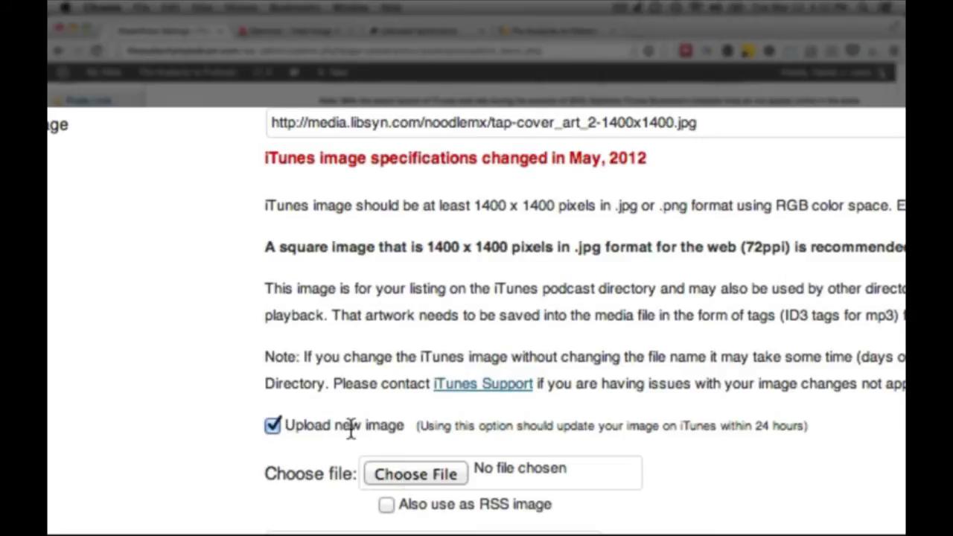
{"action": "left_click", "coordinate": [415, 474]}
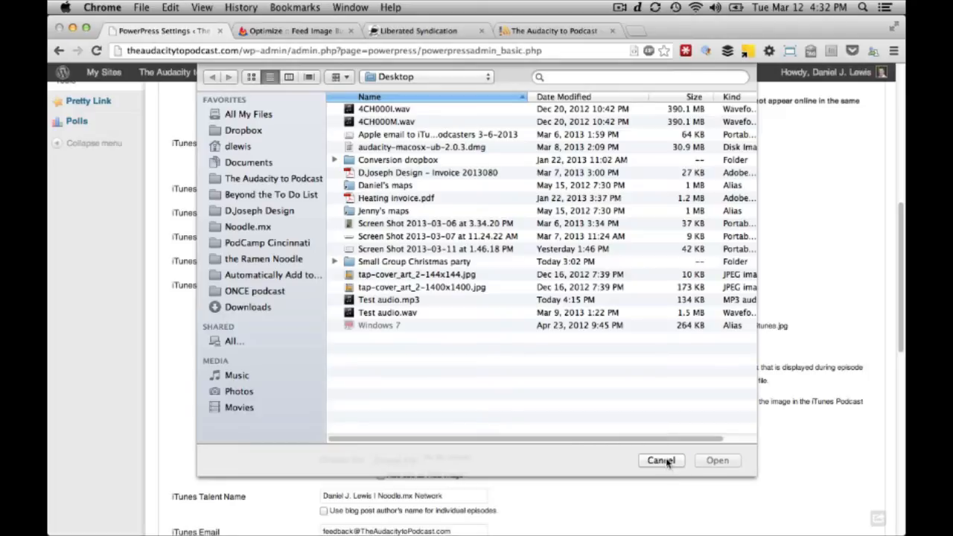
{"action": "left_click", "coordinate": [661, 460]}
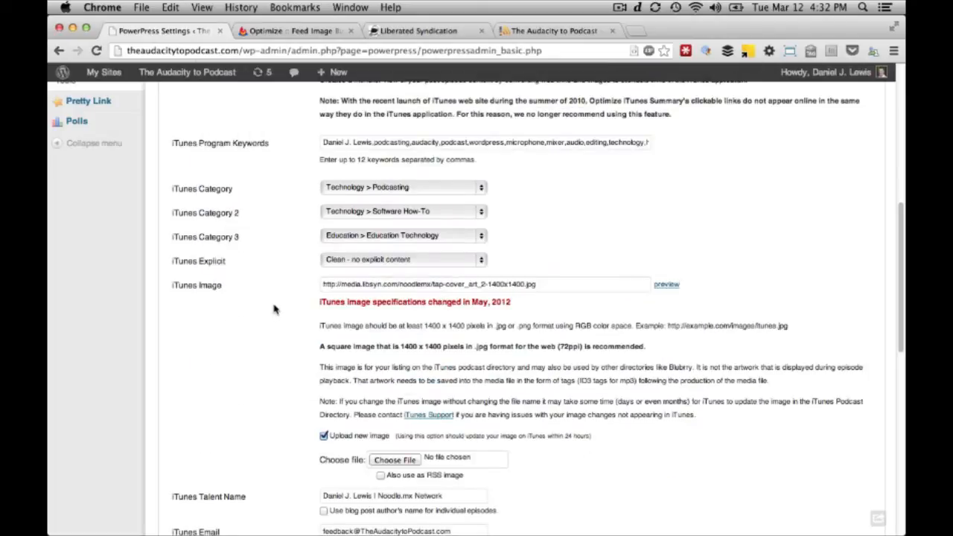
{"action": "scroll", "scroll_direction": "down", "scroll_amount": 3}
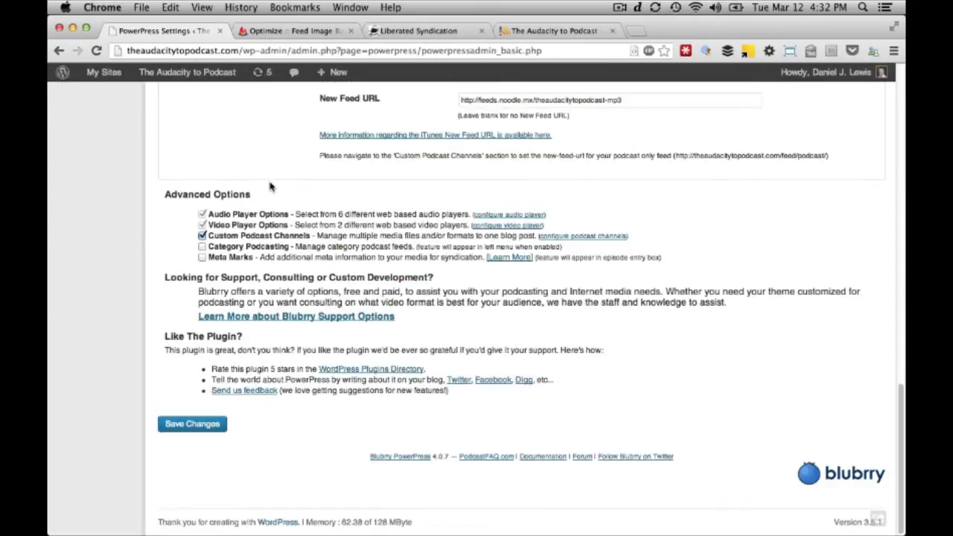
{"action": "left_click", "coordinate": [295, 31]}
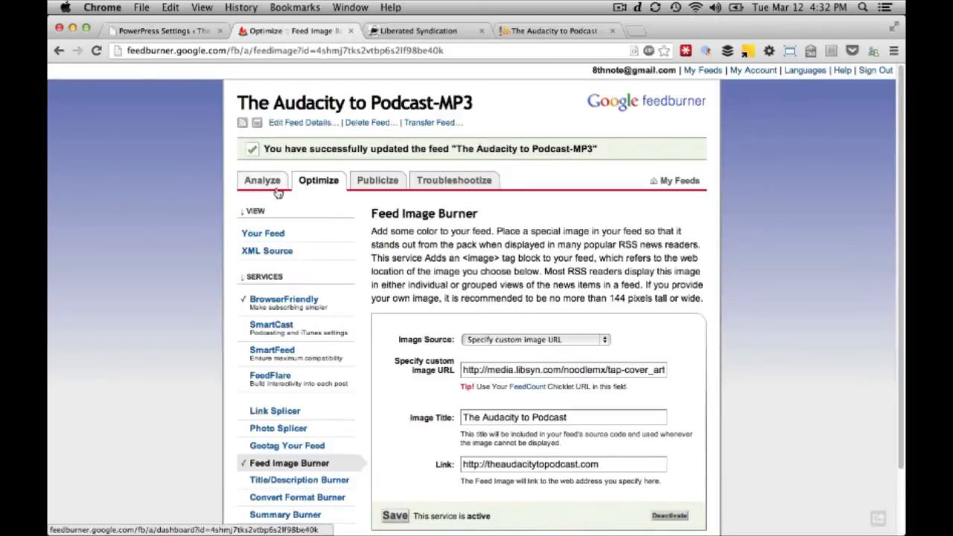
{"action": "mouse_move", "coordinate": [373, 270]}
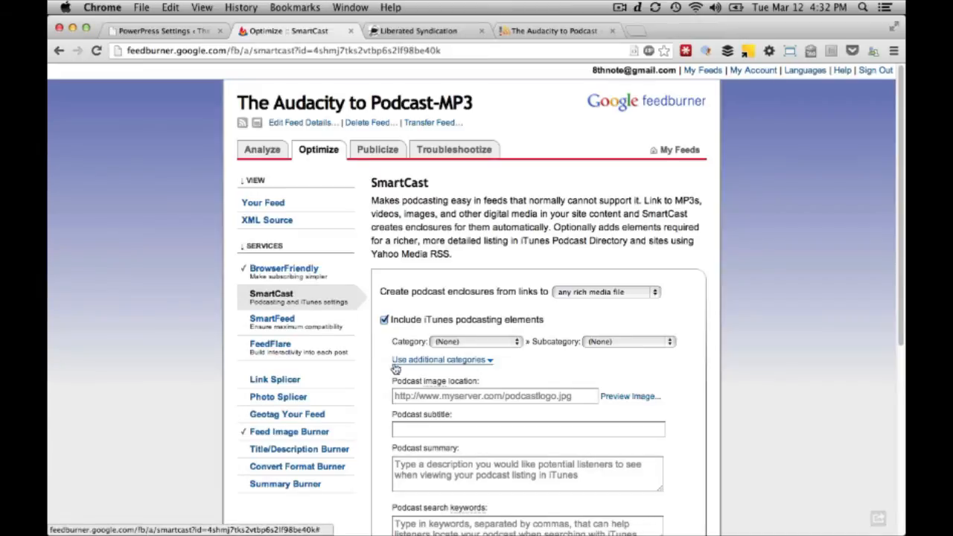
{"action": "mouse_move", "coordinate": [316, 300]}
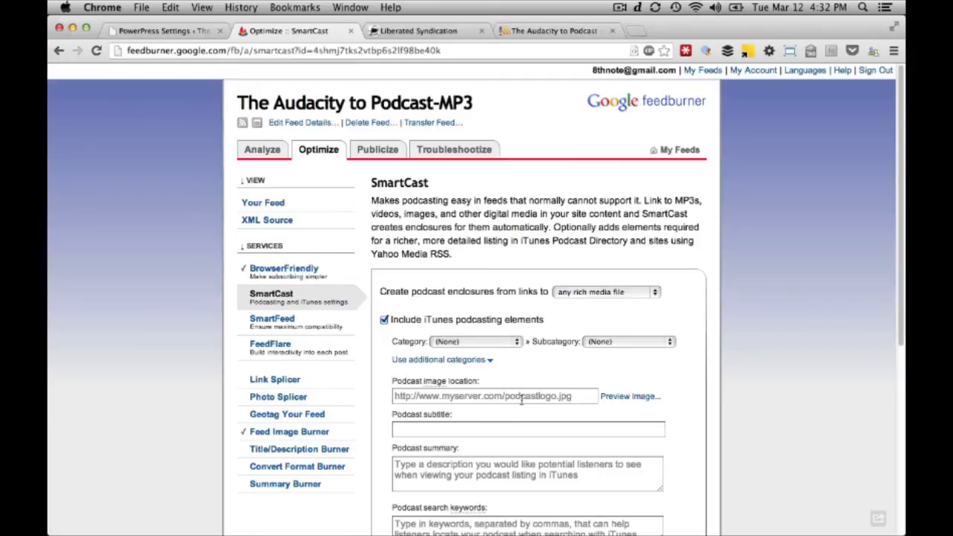
Enter the 1400x1400 Libsyn cover art URL as SmartCast's podcast image location
{"action": "left_click", "coordinate": [495, 395]}
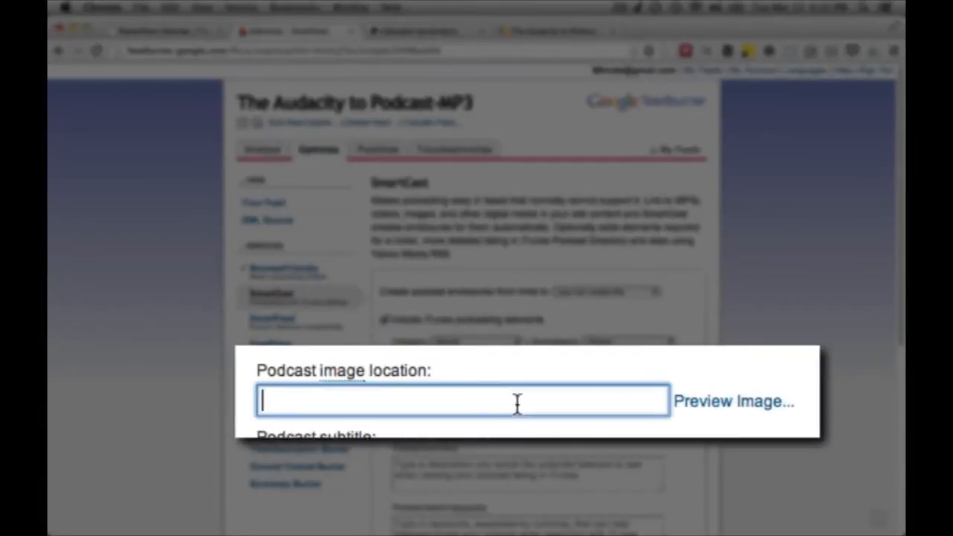
{"action": "type", "text": "http://media.libsyn.com/noodlemx/tap-cover_art_2-1400x1400.jpg"}
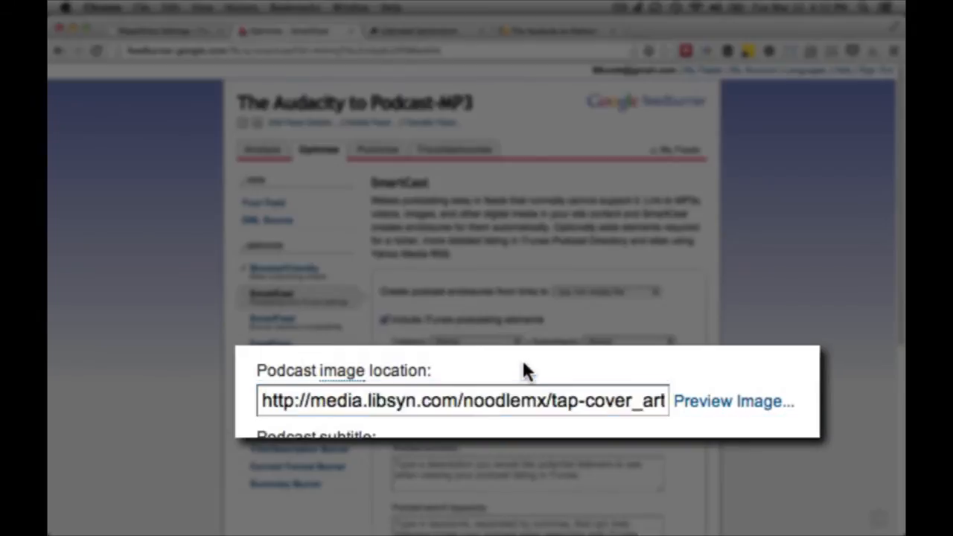
{"action": "mouse_move", "coordinate": [436, 388]}
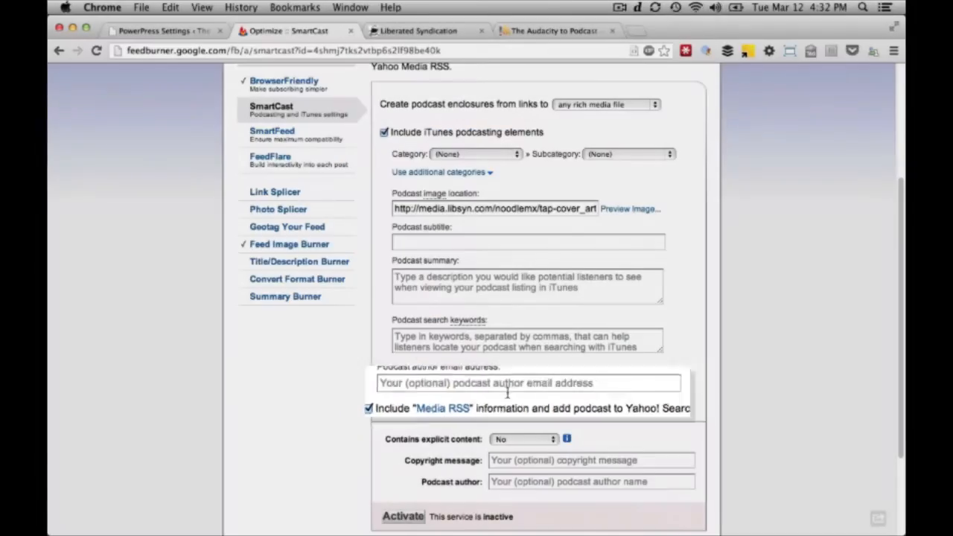
{"action": "scroll", "scroll_direction": "down", "scroll_amount": 3}
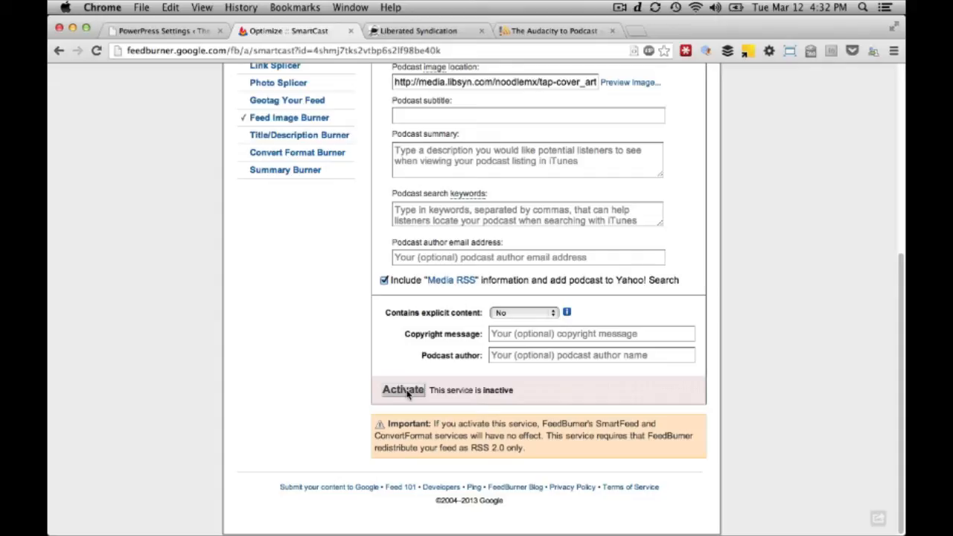
{"action": "mouse_move", "coordinate": [369, 272]}
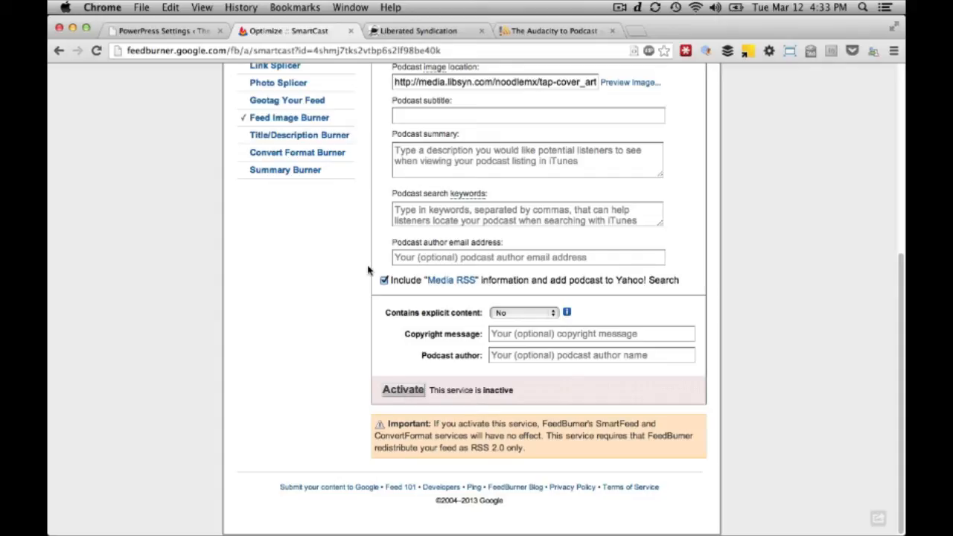
{"action": "mouse_move", "coordinate": [369, 268]}
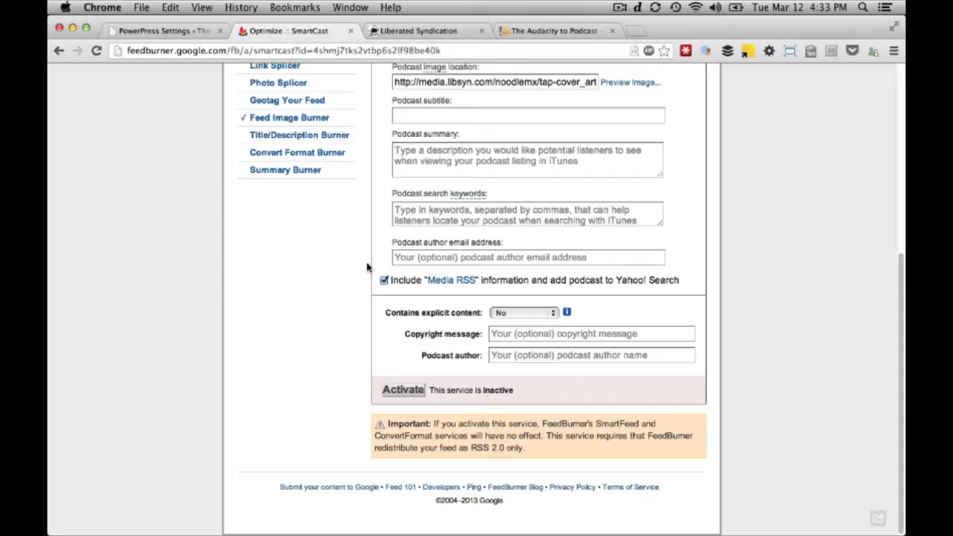
{"action": "left_click", "coordinate": [423, 30]}
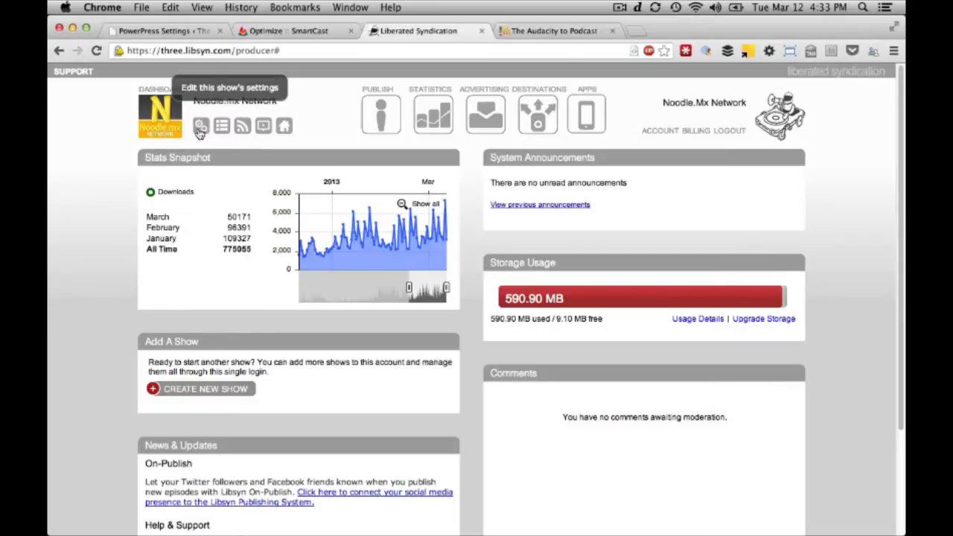
Open the Noodle.mx Network show settings from the Libsyn dashboard gear icon
{"action": "left_click", "coordinate": [201, 125]}
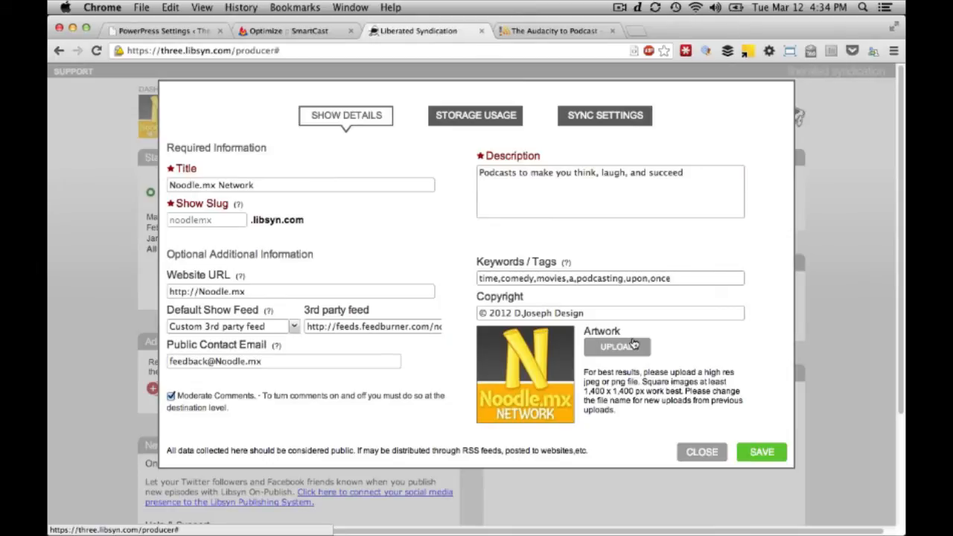
{"action": "mouse_move", "coordinate": [521, 353]}
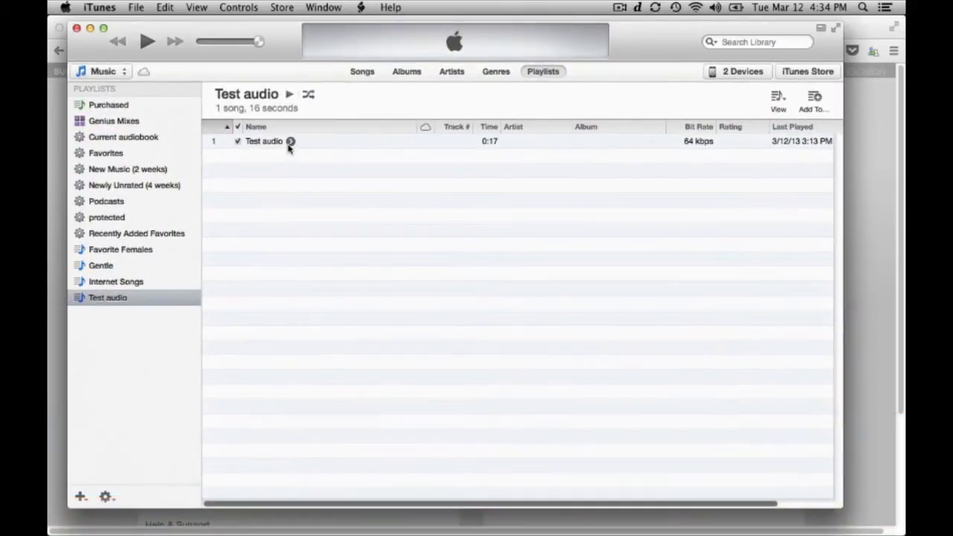
{"action": "mouse_move", "coordinate": [267, 146]}
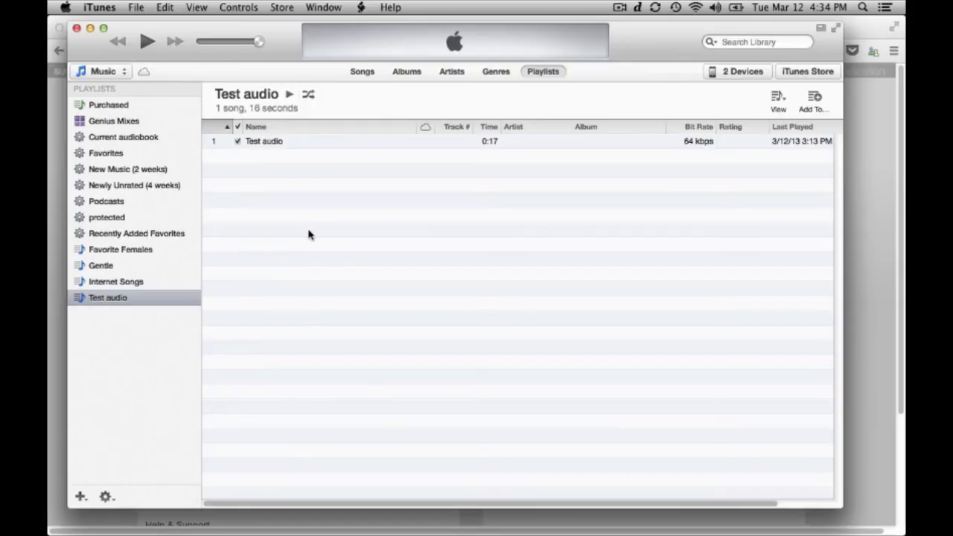
{"action": "mouse_move", "coordinate": [270, 151]}
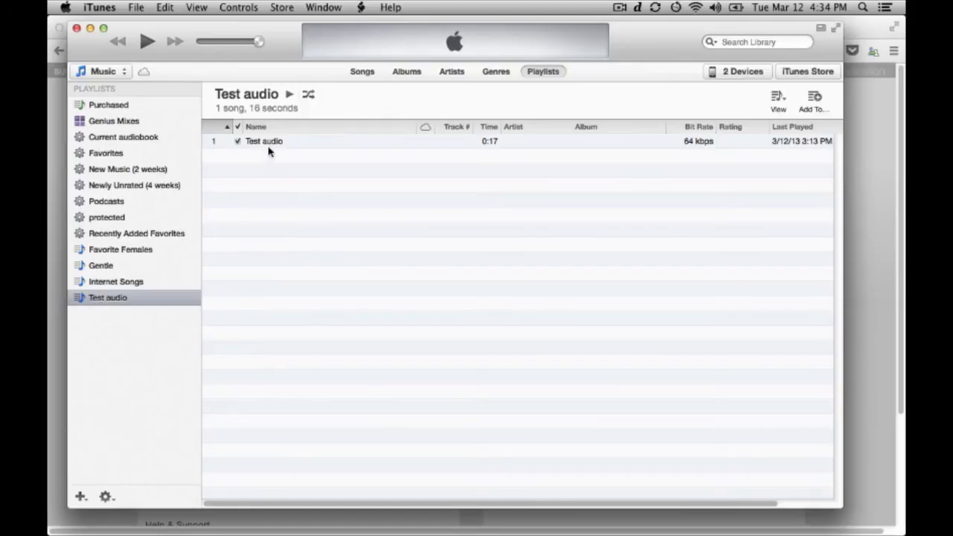
Add The Audacity to Podcast cover art to the Test audio track through Get Info
{"action": "right_click", "coordinate": [265, 142]}
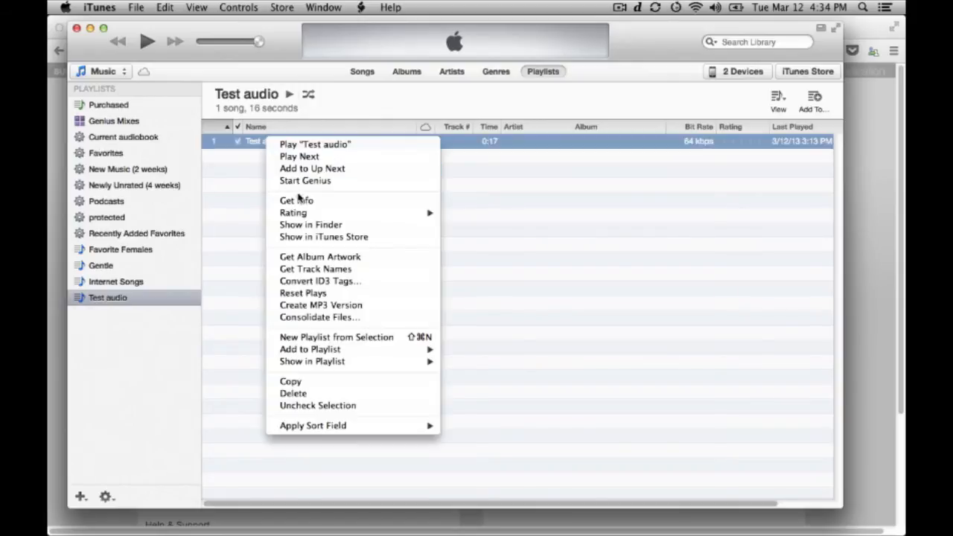
{"action": "left_click", "coordinate": [296, 199]}
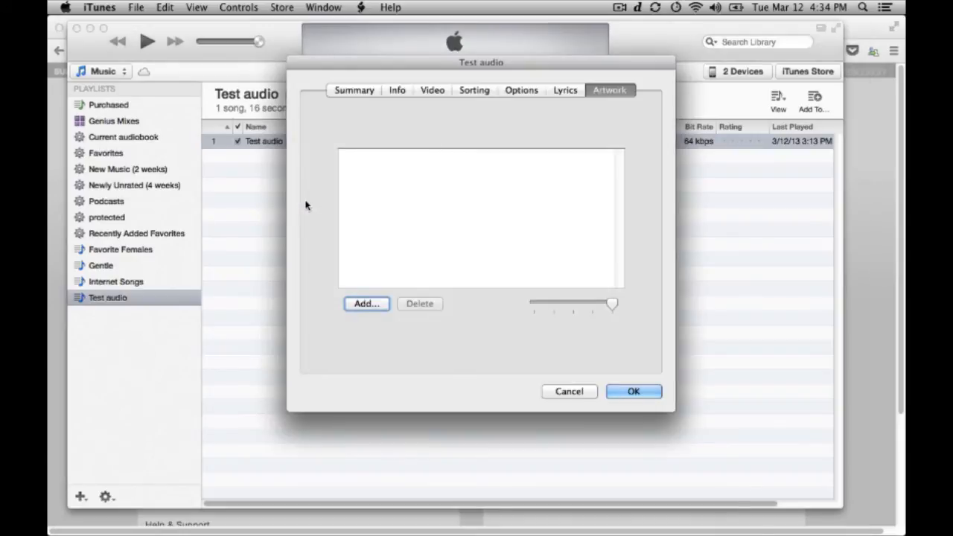
{"action": "mouse_move", "coordinate": [439, 196]}
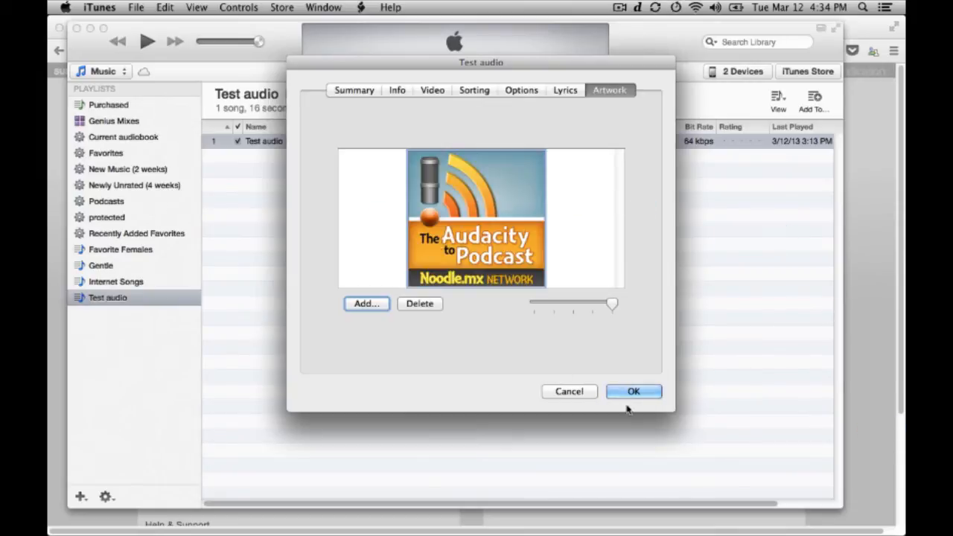
{"action": "left_click", "coordinate": [633, 391]}
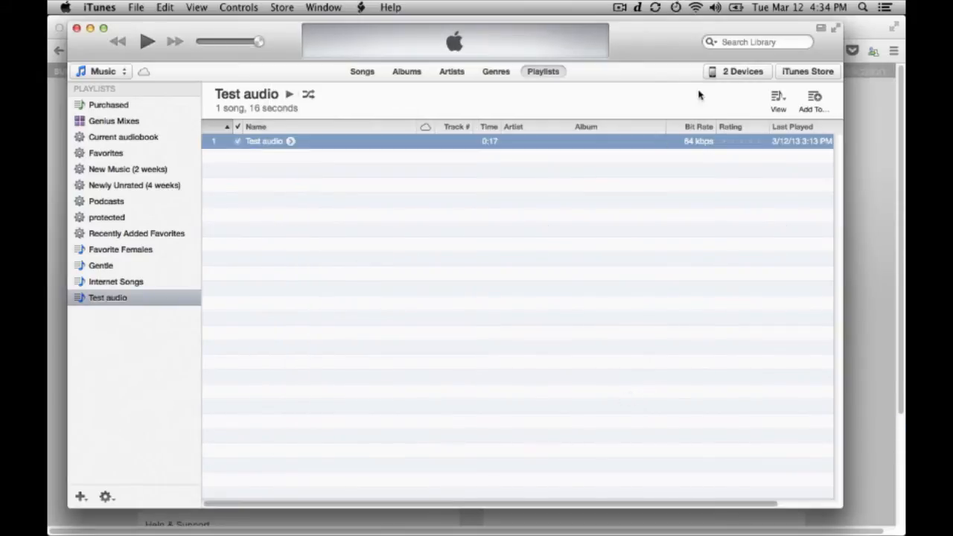
Switch the Test audio playlist to Grid view
{"action": "left_click", "coordinate": [777, 97]}
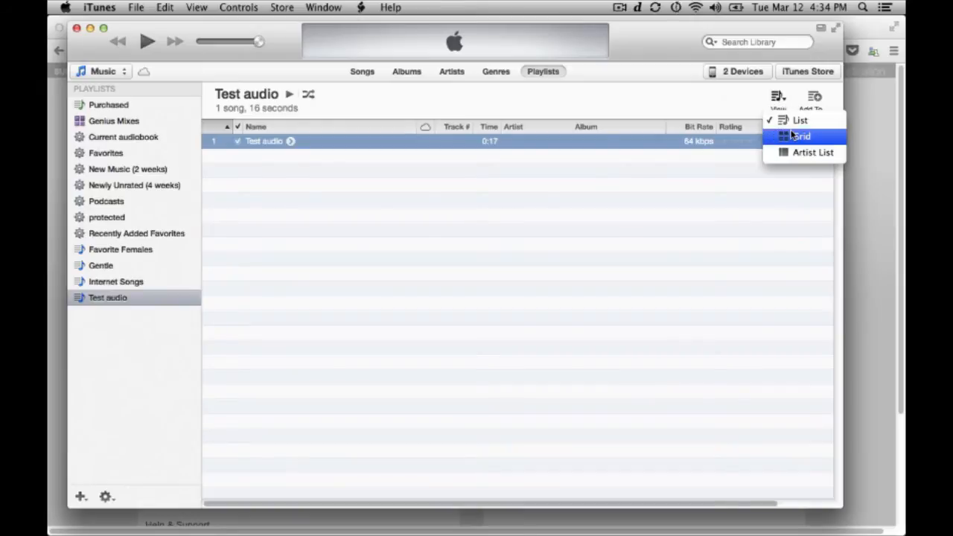
{"action": "left_click", "coordinate": [801, 136]}
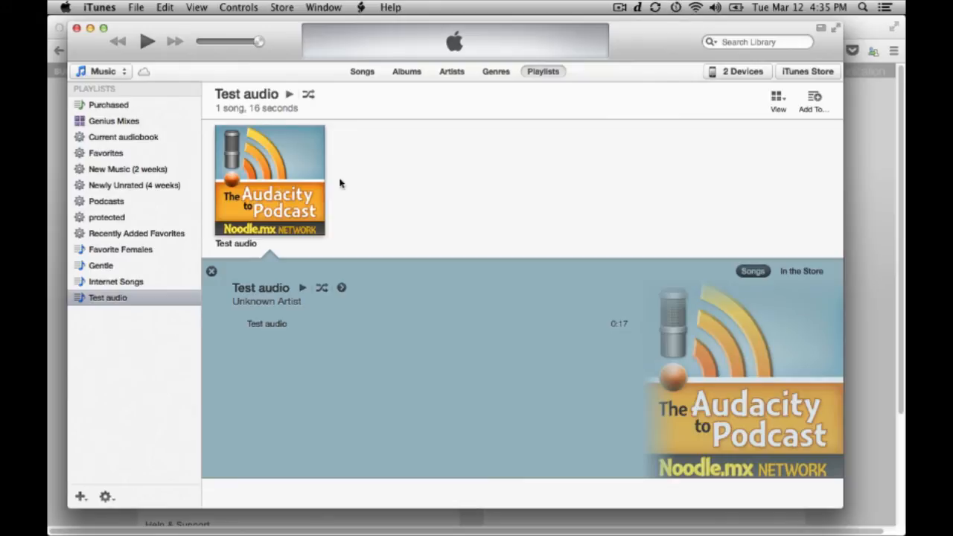
{"action": "mouse_move", "coordinate": [427, 181]}
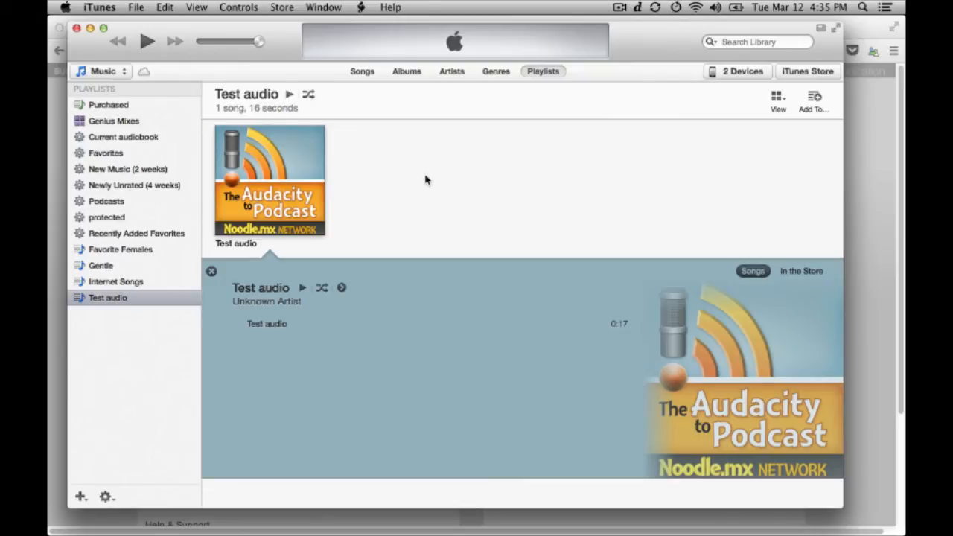
{"action": "mouse_move", "coordinate": [434, 185]}
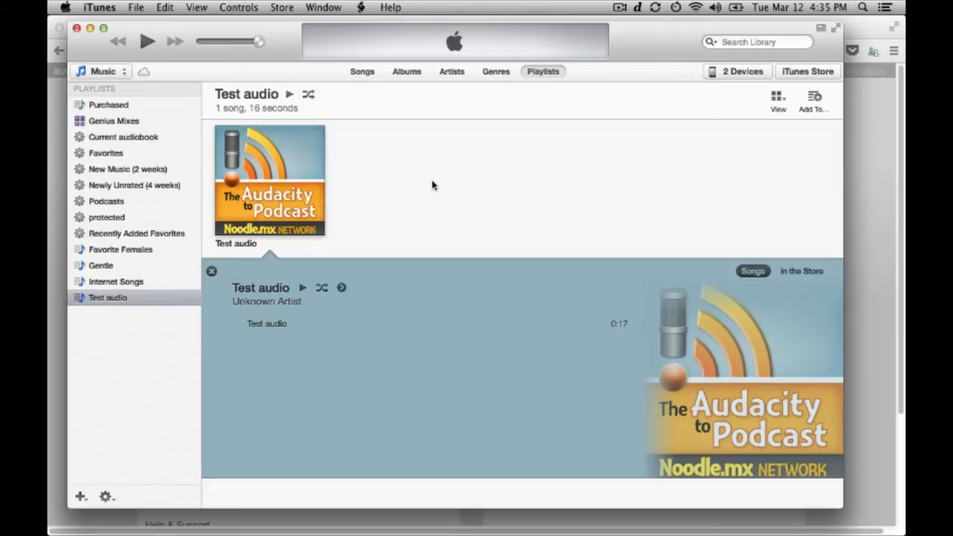
{"action": "mouse_move", "coordinate": [139, 57]}
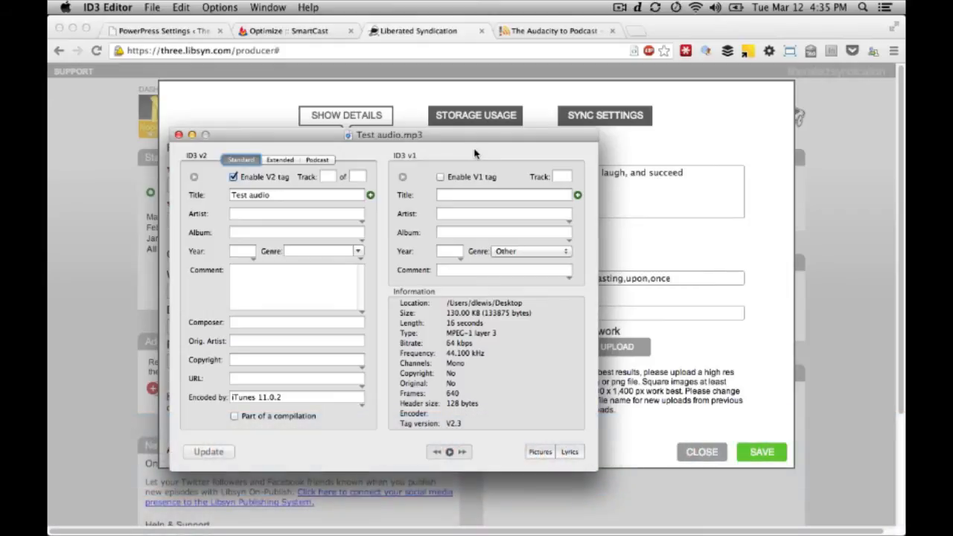
{"action": "mouse_move", "coordinate": [544, 450]}
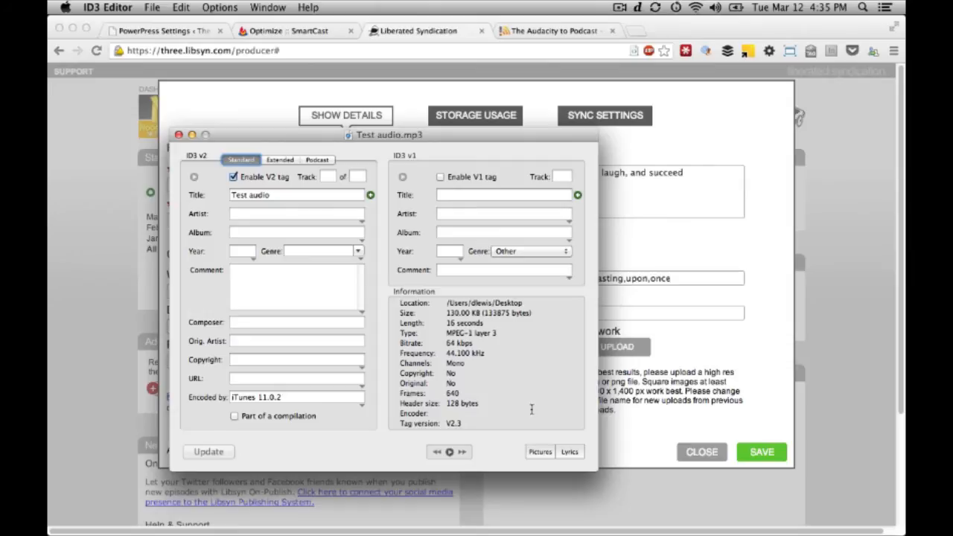
Add the cover art JPEG as a picture in Test audio.mp3's tag
{"action": "left_click", "coordinate": [540, 452]}
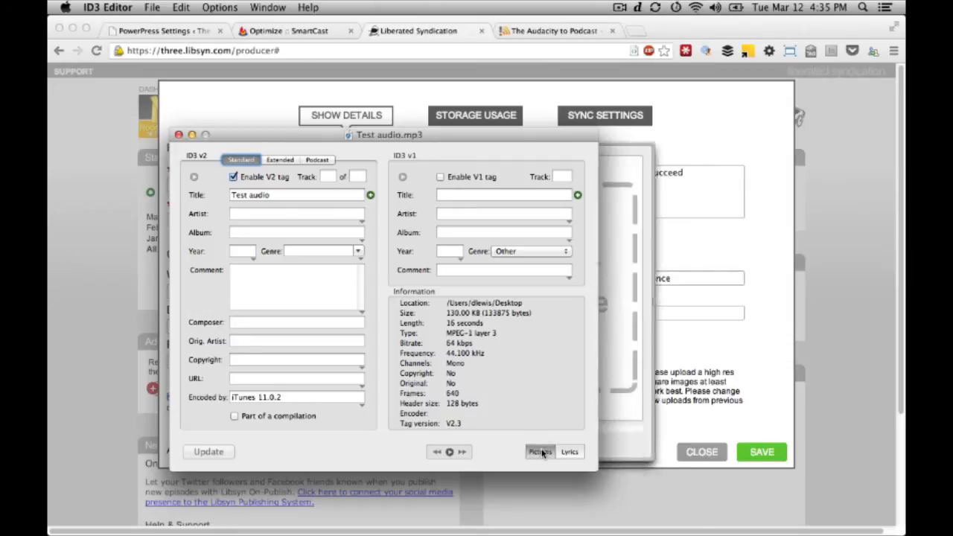
{"action": "left_click", "coordinate": [540, 452]}
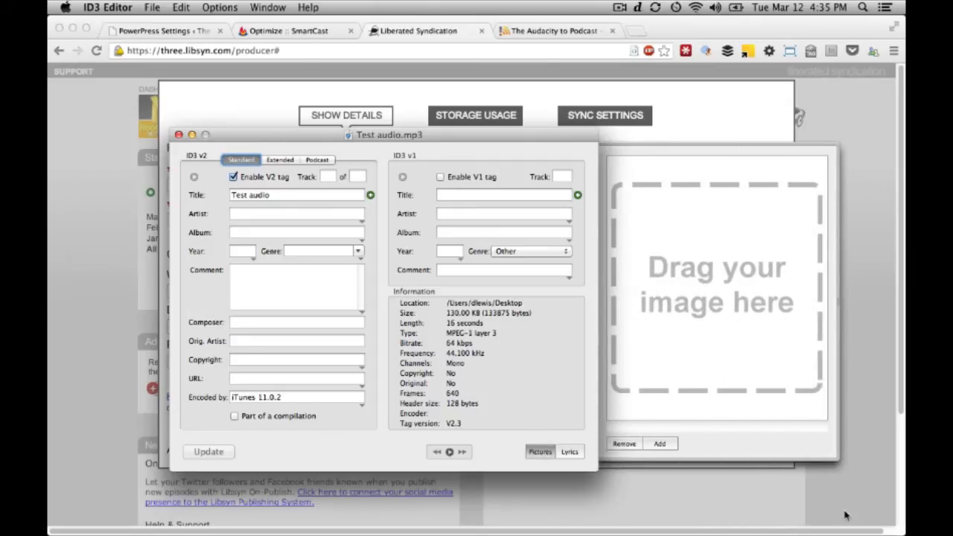
{"action": "mouse_move", "coordinate": [713, 309]}
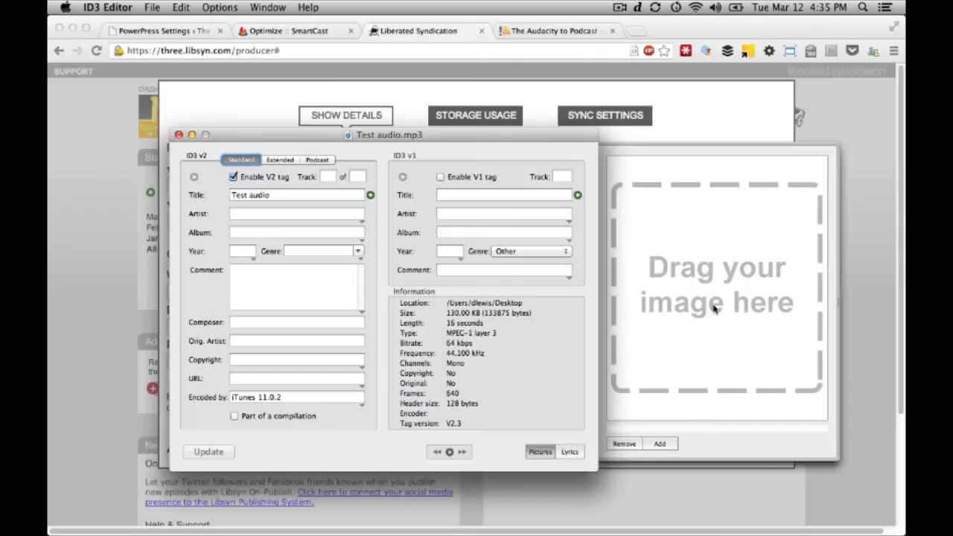
{"action": "mouse_move", "coordinate": [671, 443]}
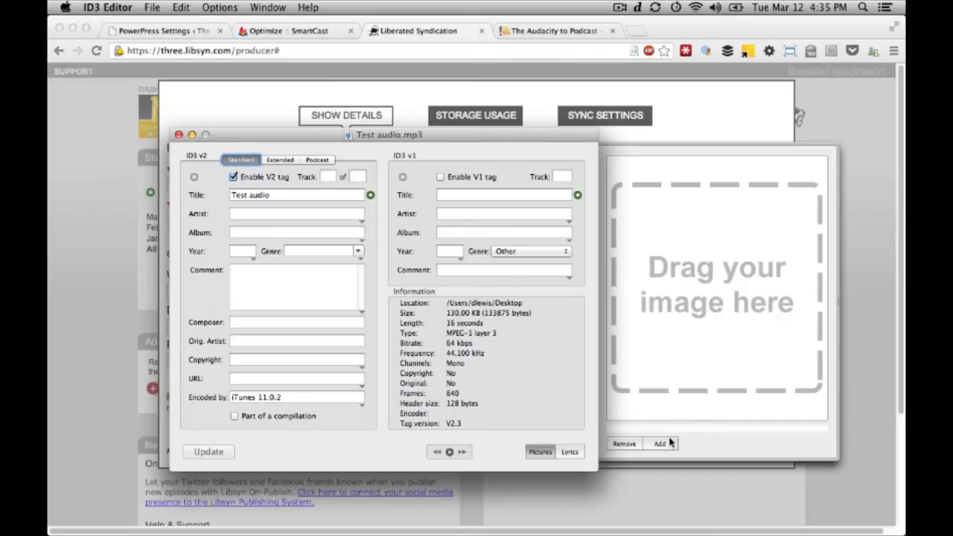
{"action": "left_click", "coordinate": [658, 444]}
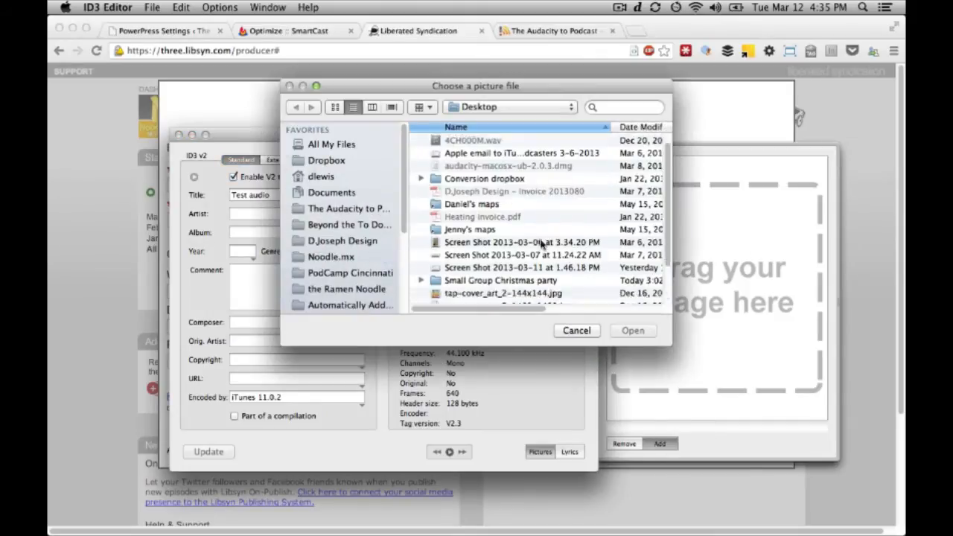
{"action": "left_click", "coordinate": [632, 330]}
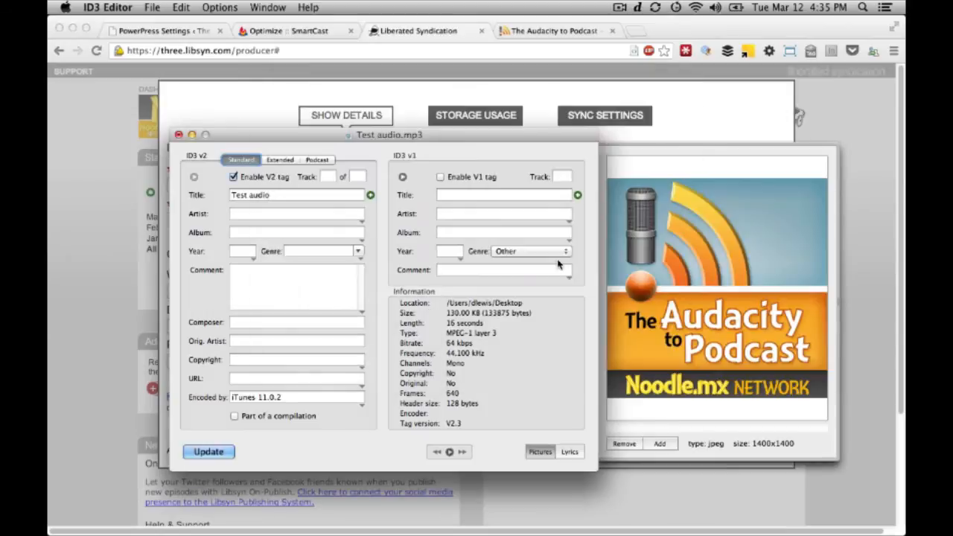
{"action": "mouse_move", "coordinate": [693, 369]}
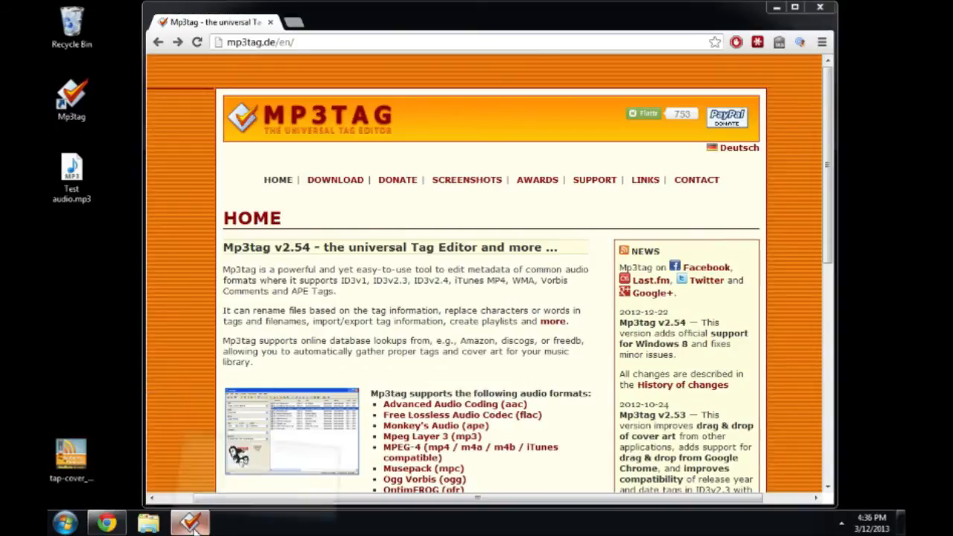
Bring the Mp3tag window with Test audio.mp3 to the front
{"action": "left_click", "coordinate": [190, 521]}
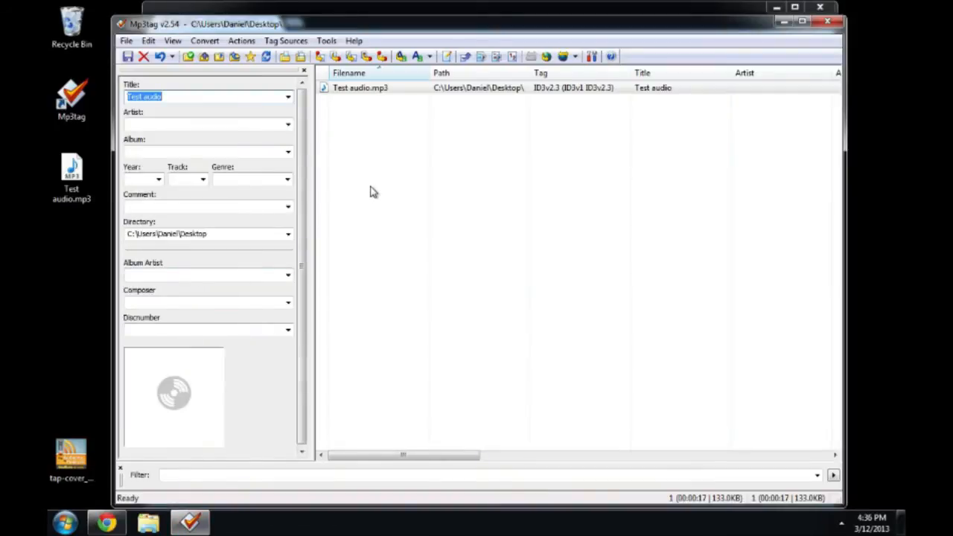
{"action": "mouse_move", "coordinate": [376, 151]}
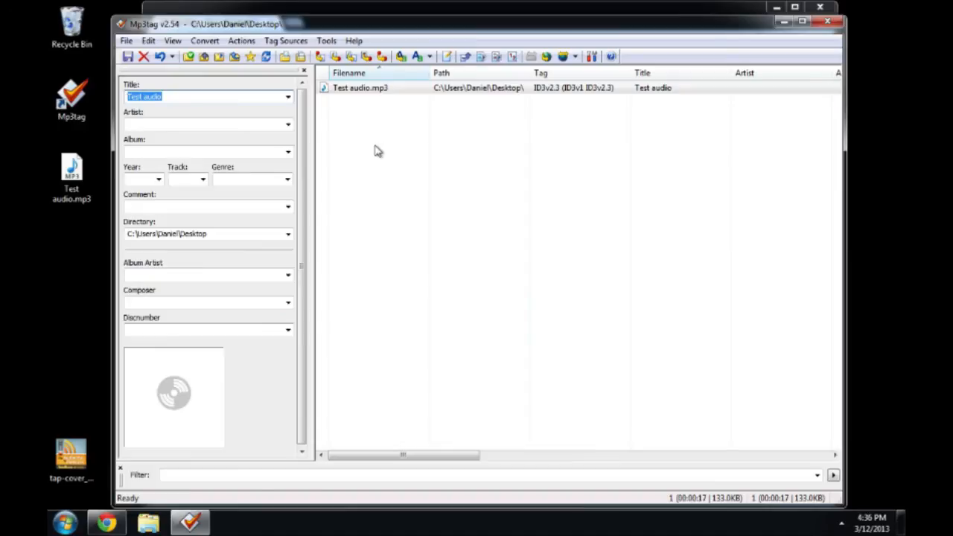
{"action": "mouse_move", "coordinate": [263, 382]}
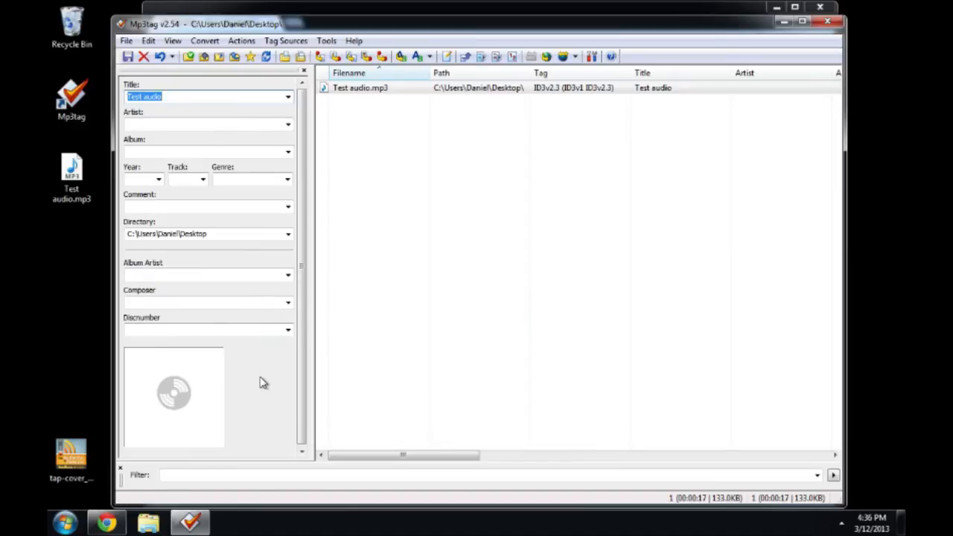
{"action": "mouse_move", "coordinate": [167, 378]}
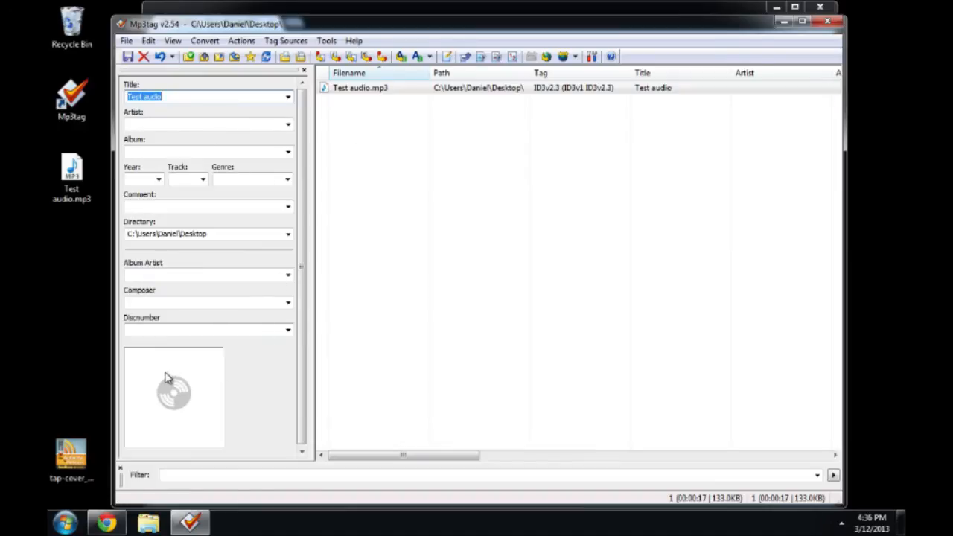
Add the 1400x1400 Audacity to Podcast cover to Test audio.mp3, save, and minimize Mp3tag
{"action": "right_click", "coordinate": [174, 391]}
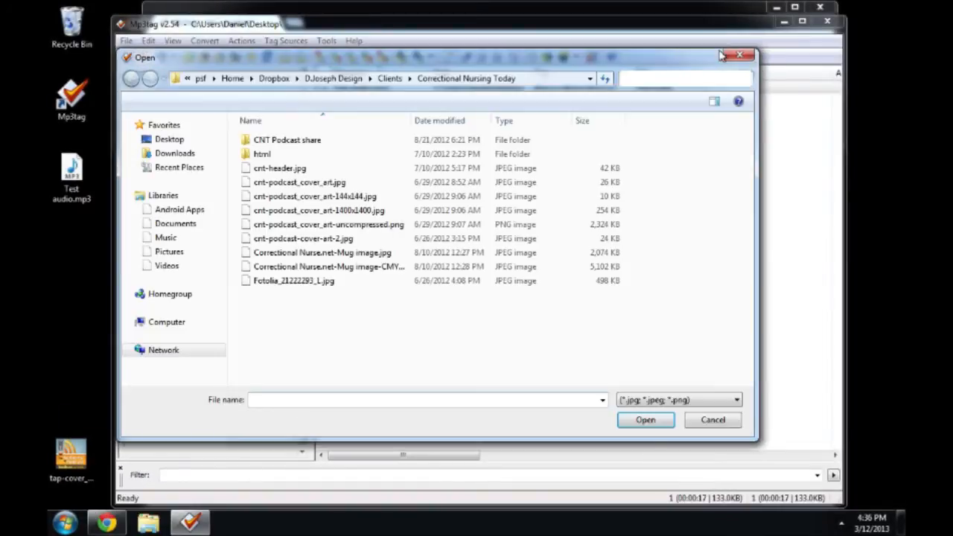
{"action": "left_click", "coordinate": [712, 419]}
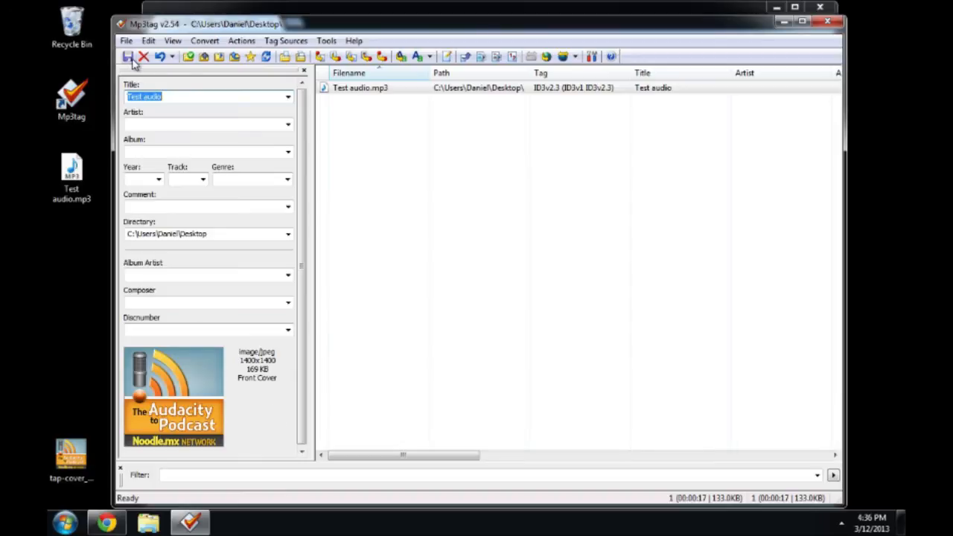
{"action": "left_click", "coordinate": [128, 56]}
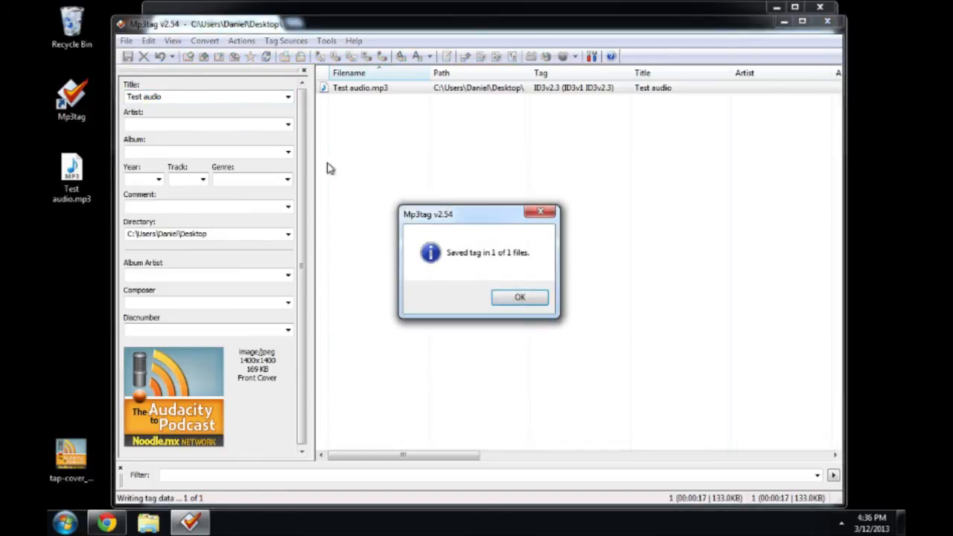
{"action": "left_click", "coordinate": [520, 297]}
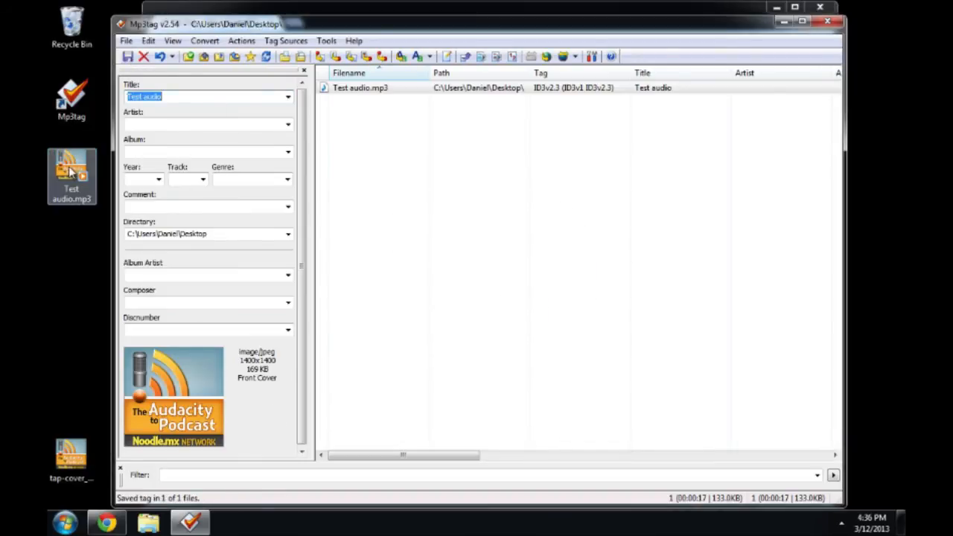
{"action": "mouse_move", "coordinate": [71, 175]}
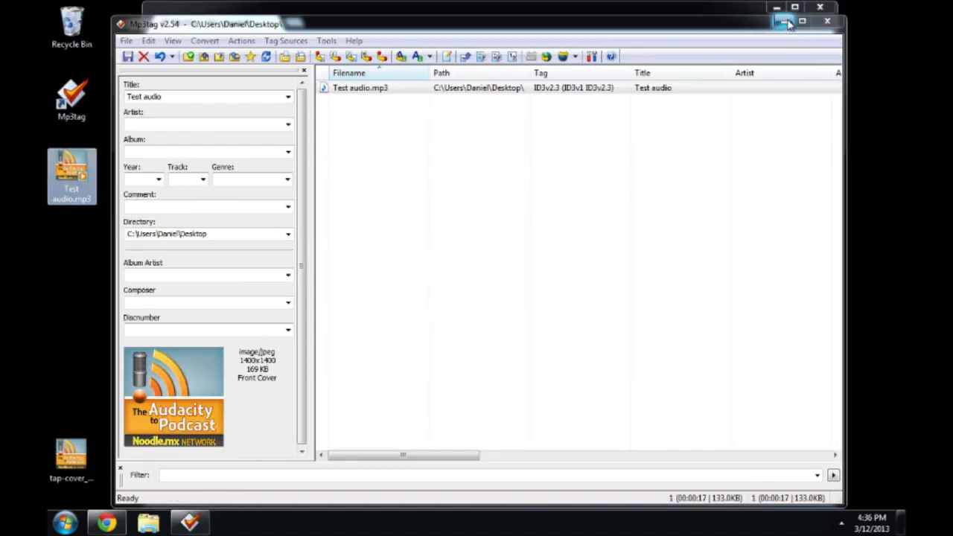
{"action": "left_click", "coordinate": [783, 22]}
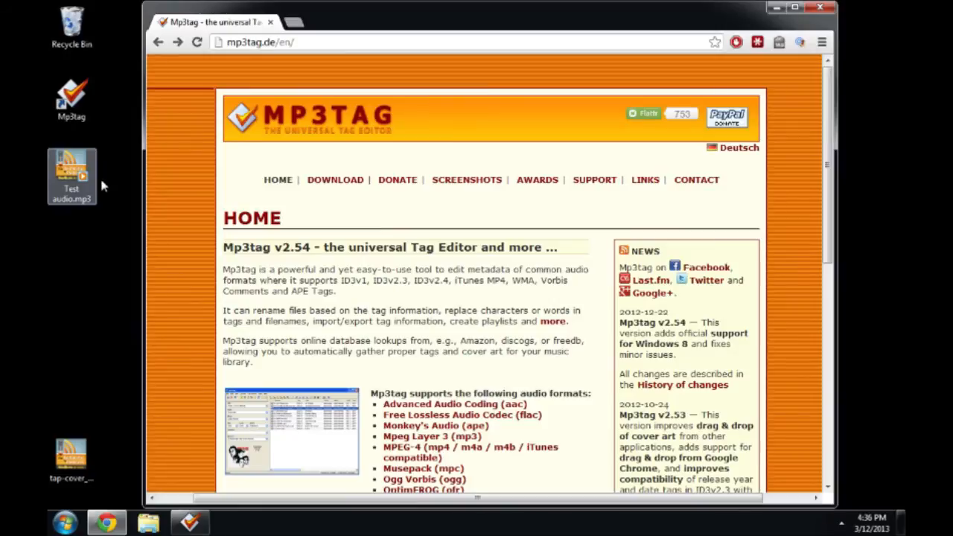